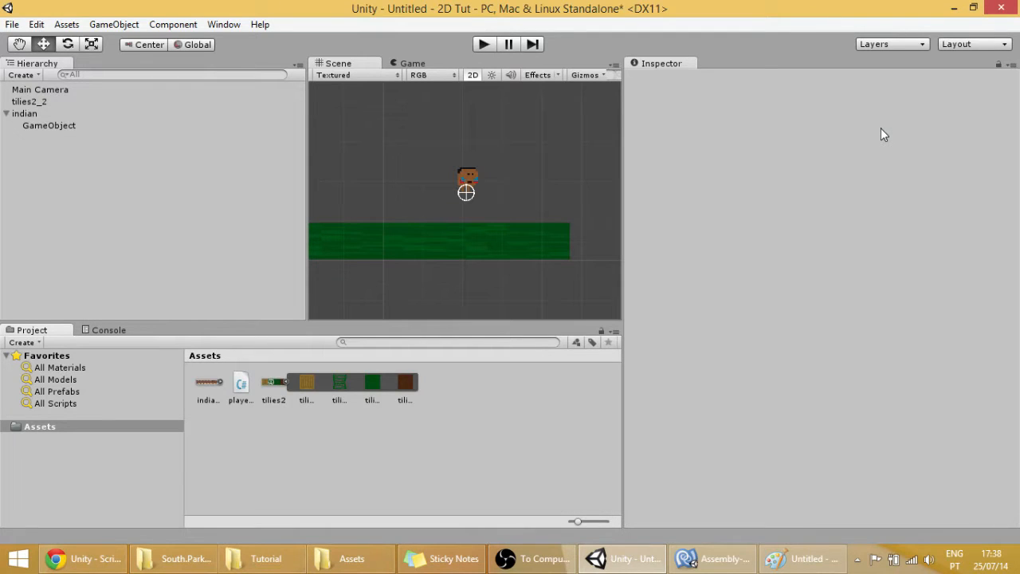
{"action": "mouse_move", "coordinate": [861, 174]}
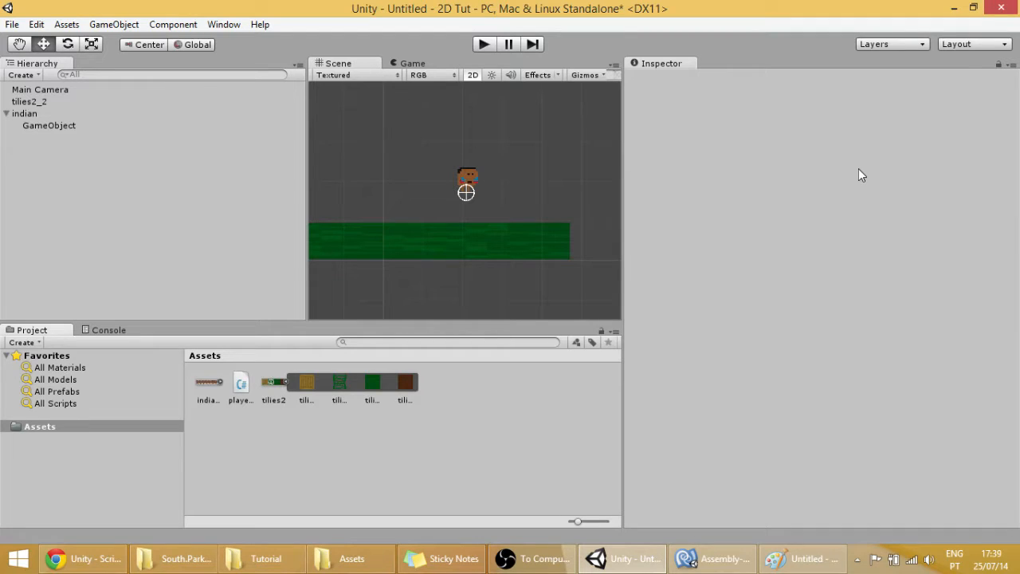
{"action": "mouse_move", "coordinate": [494, 199]}
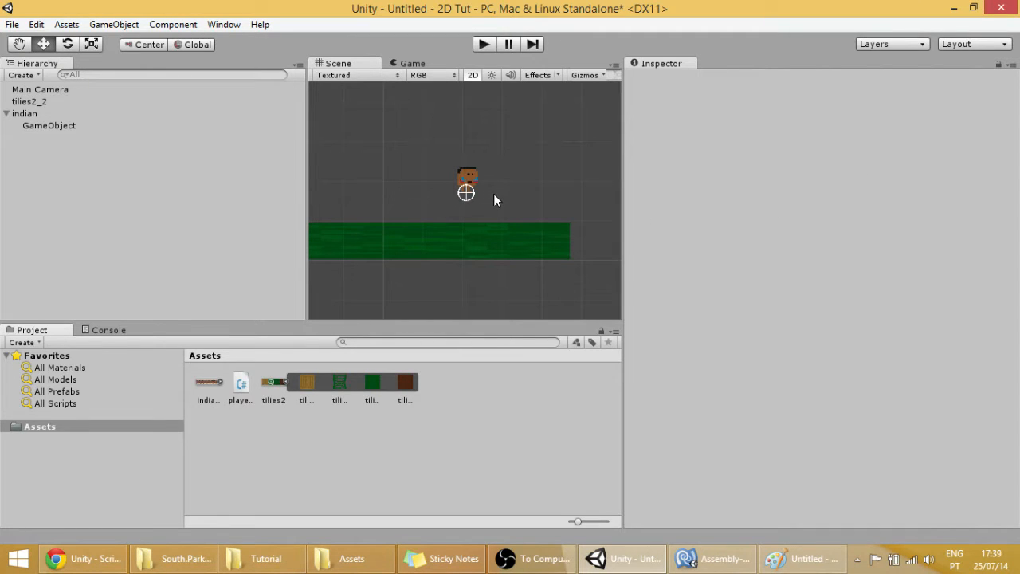
{"action": "mouse_move", "coordinate": [391, 405]}
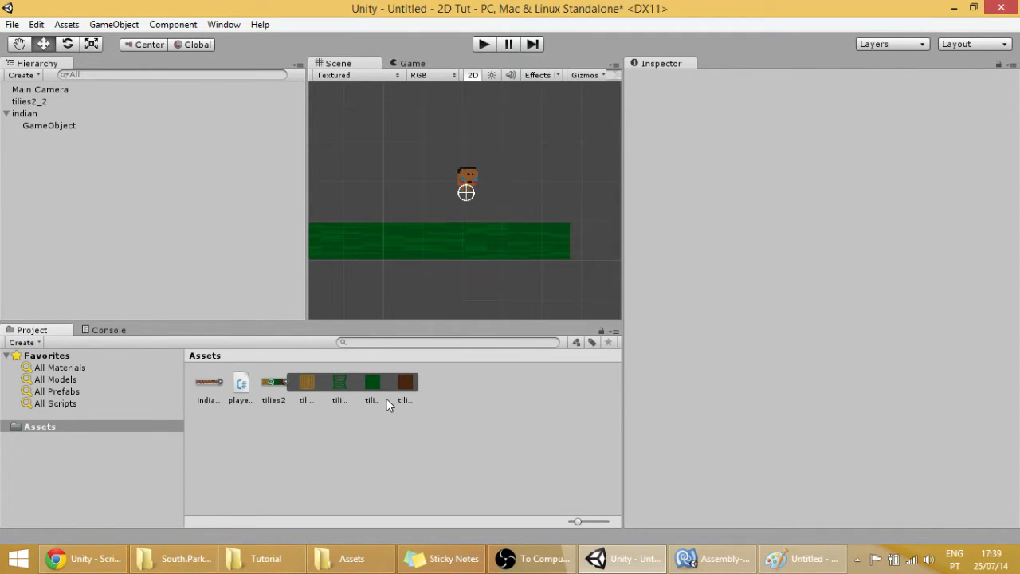
- Bring the spikes image into the project's Assets alongside the character and tile sprites
{"action": "left_click", "coordinate": [261, 558]}
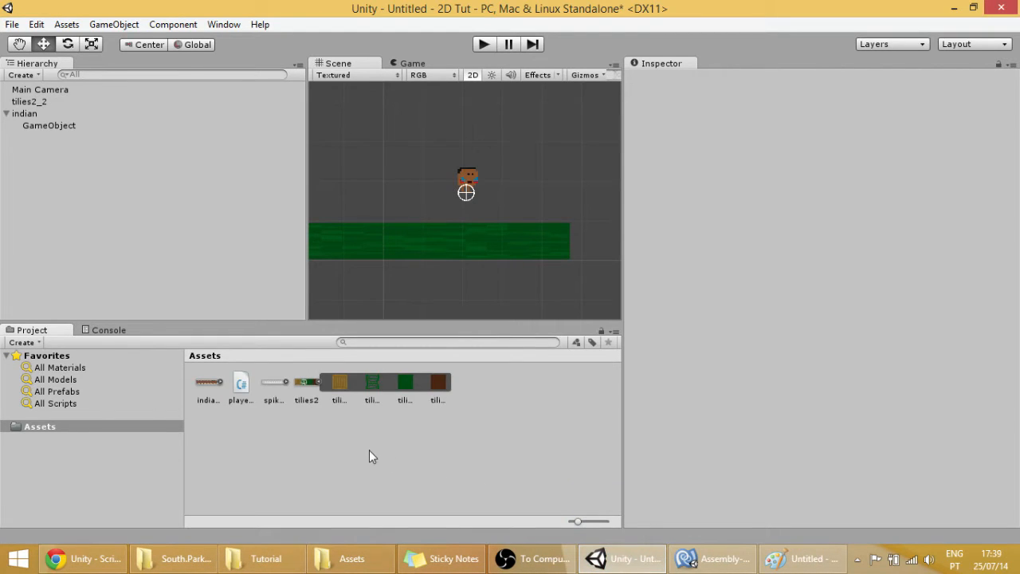
- Place the spikes sprite from the assets onto the ground in the scene
{"action": "left_click", "coordinate": [274, 382]}
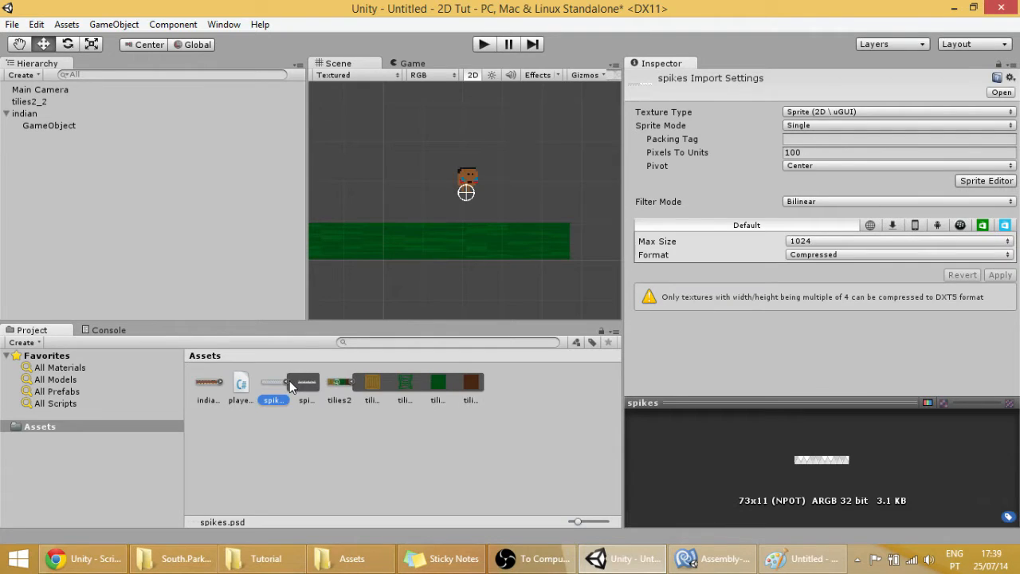
{"action": "left_click", "coordinate": [306, 383]}
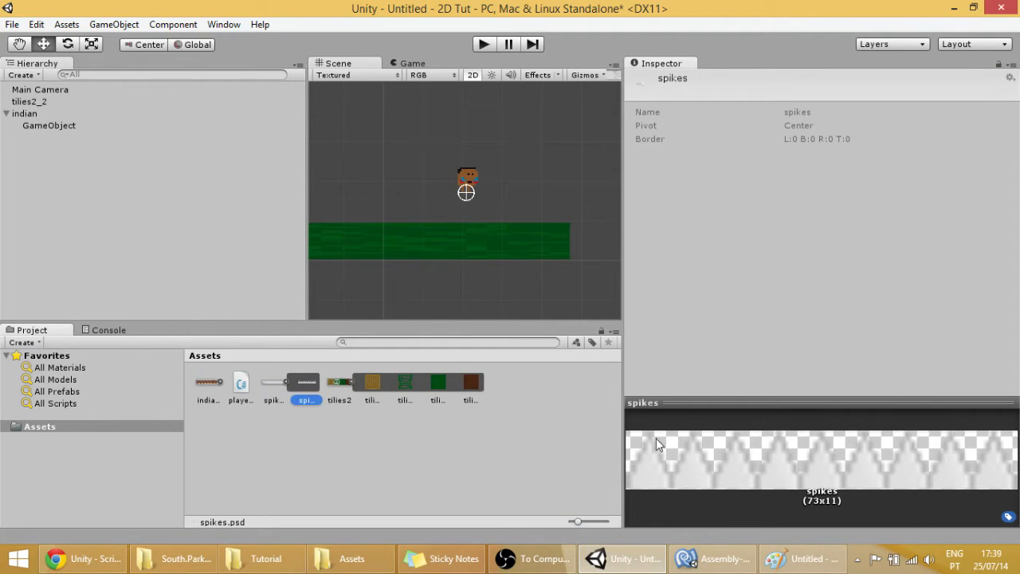
{"action": "left_click_drag", "start_coordinate": [307, 382], "coordinate": [415, 204]}
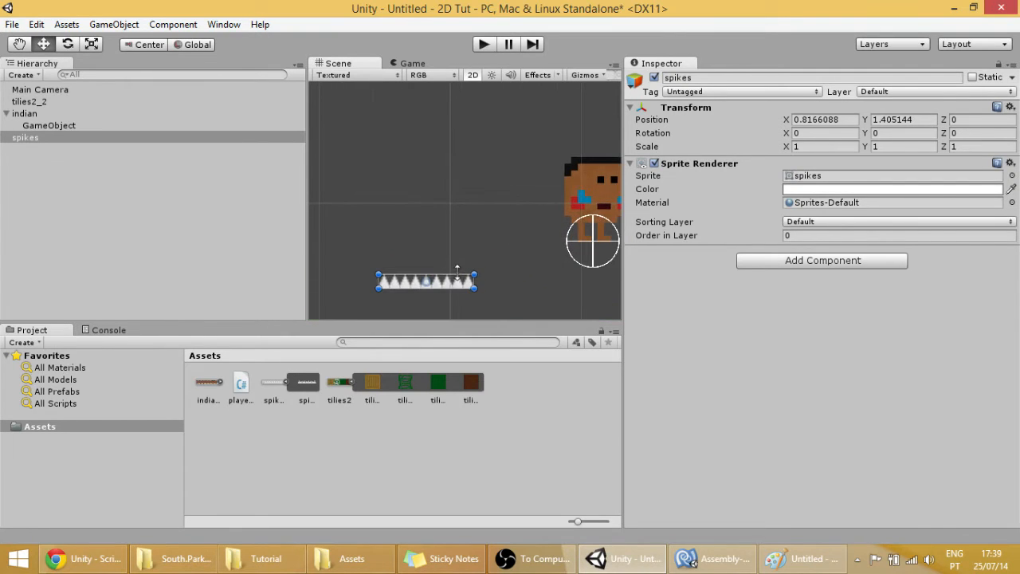
{"action": "left_click", "coordinate": [306, 383]}
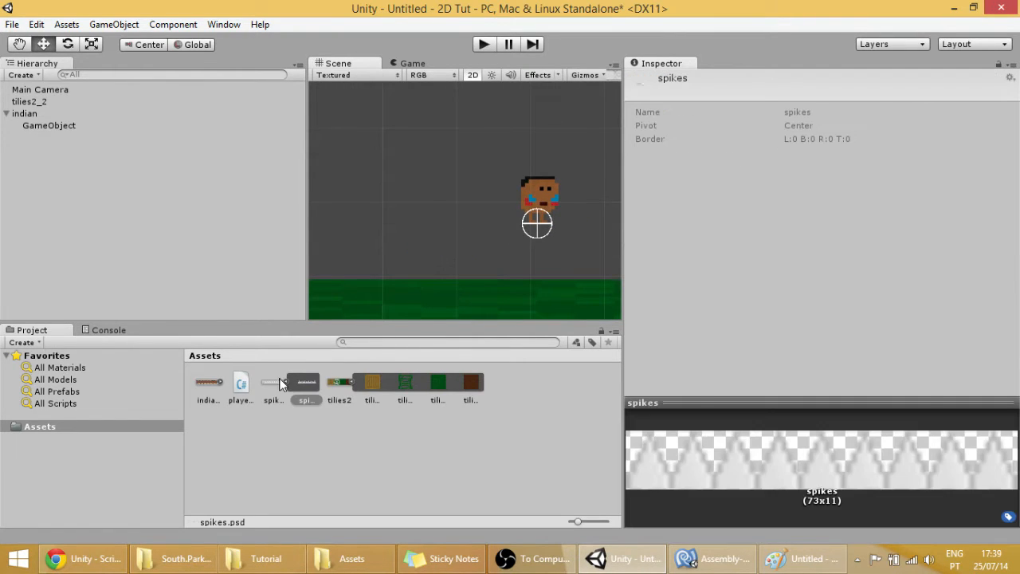
{"action": "left_click", "coordinate": [274, 382]}
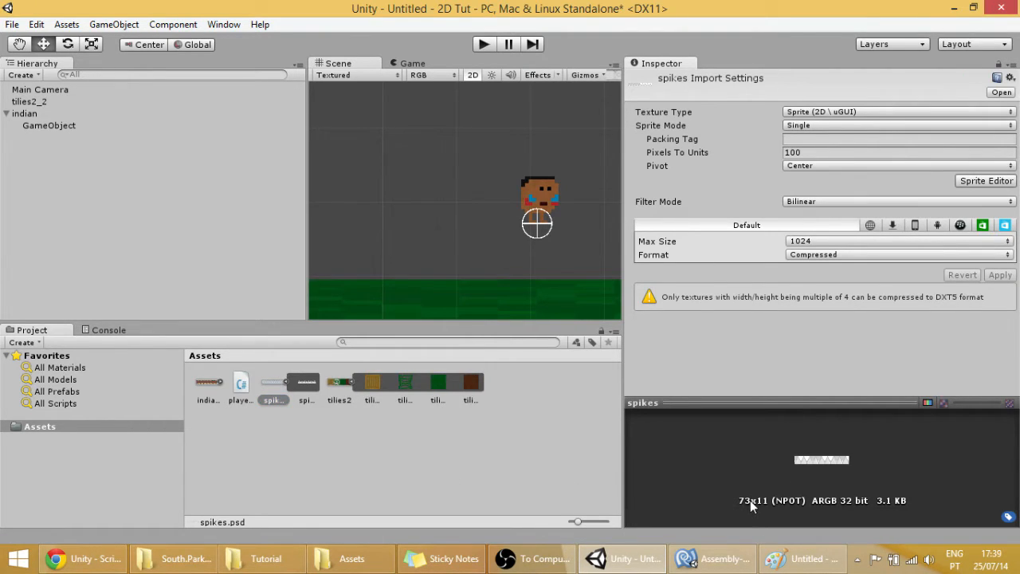
{"action": "mouse_move", "coordinate": [375, 399]}
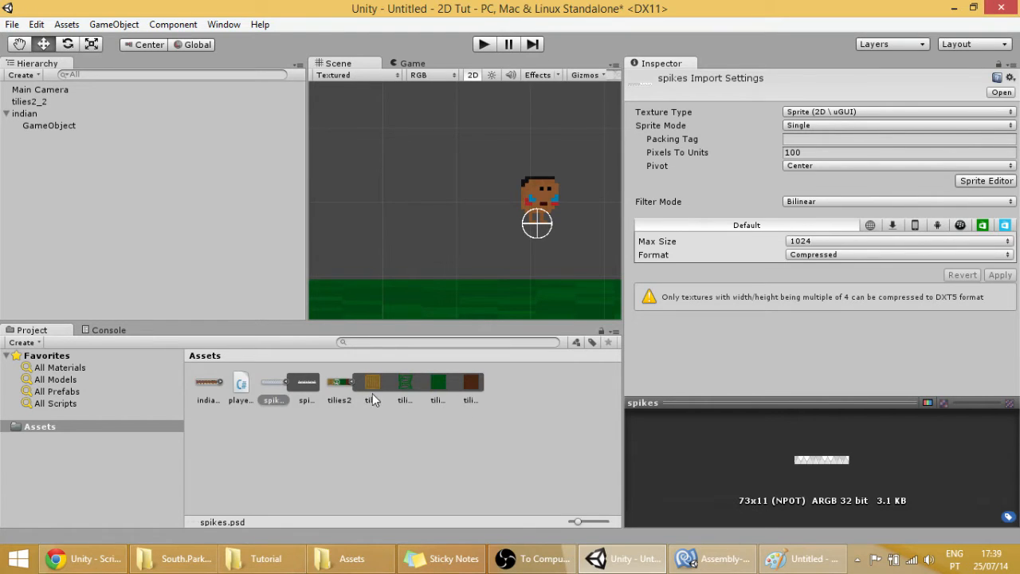
- Set the spikes import to 20 pixels per unit, Point filter mode and Truecolor format
{"action": "left_click", "coordinate": [307, 383]}
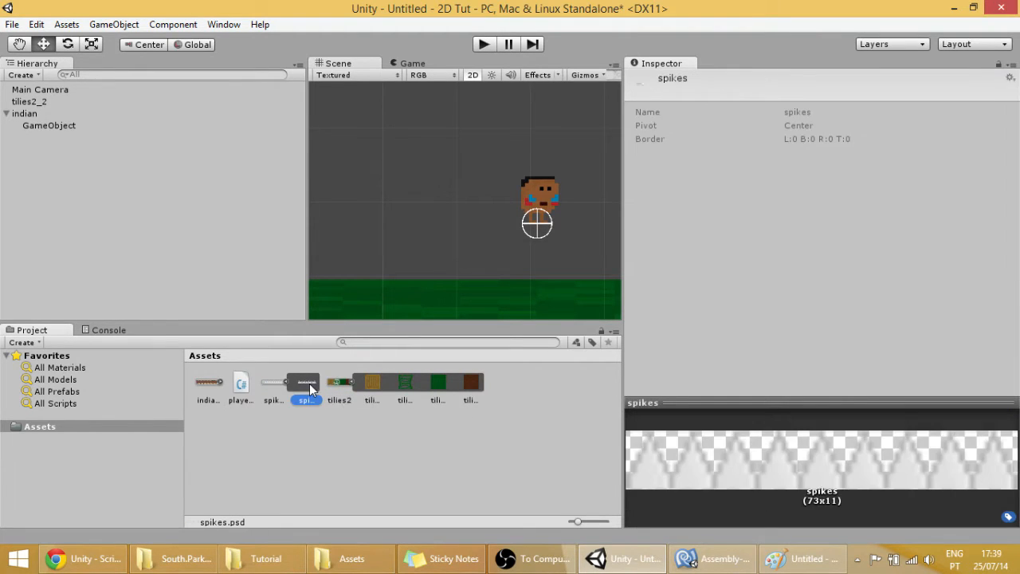
{"action": "left_click", "coordinate": [273, 382]}
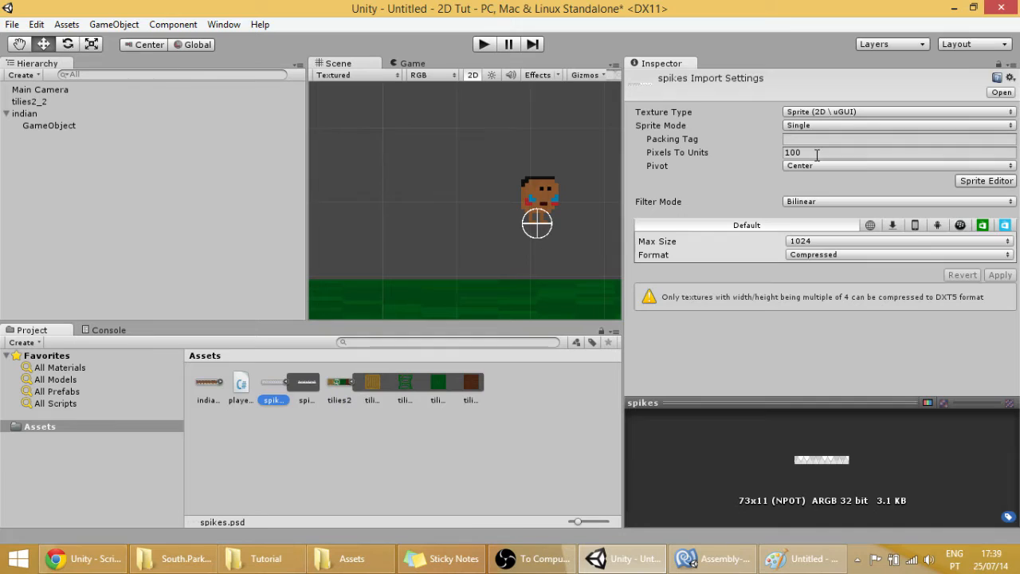
{"action": "triple_click", "coordinate": [899, 153]}
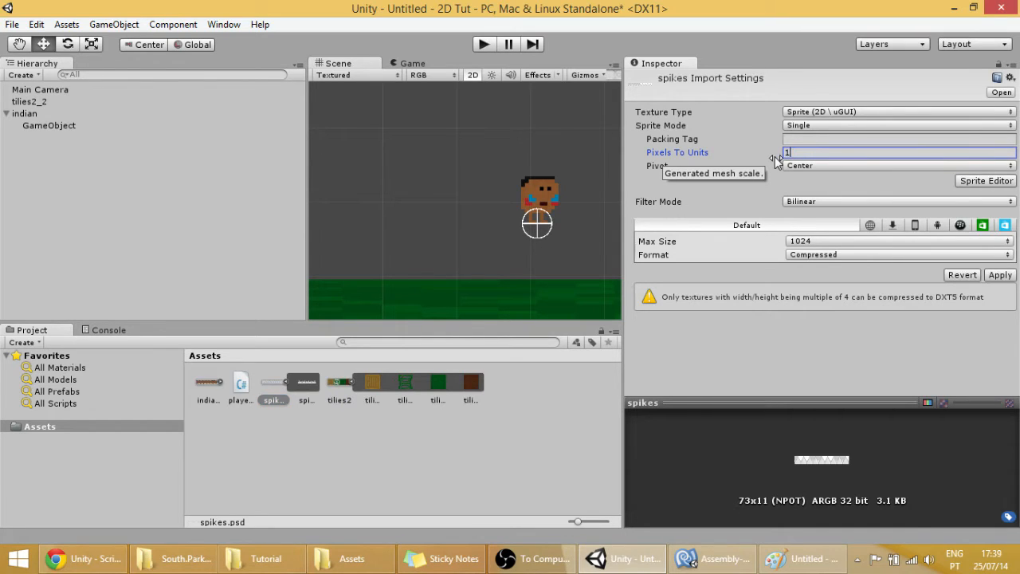
{"action": "type", "text": "0"}
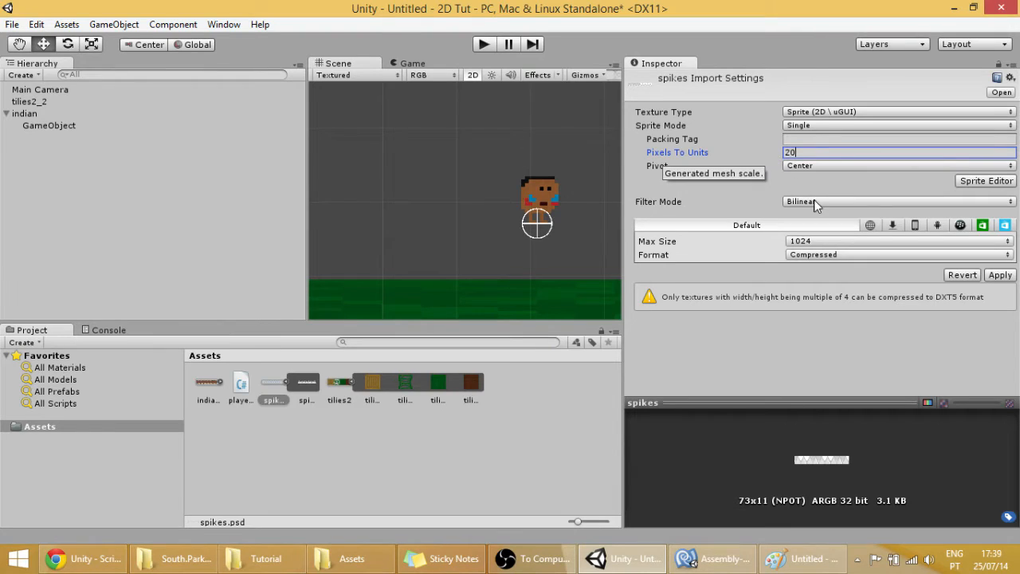
{"action": "left_click", "coordinate": [896, 201]}
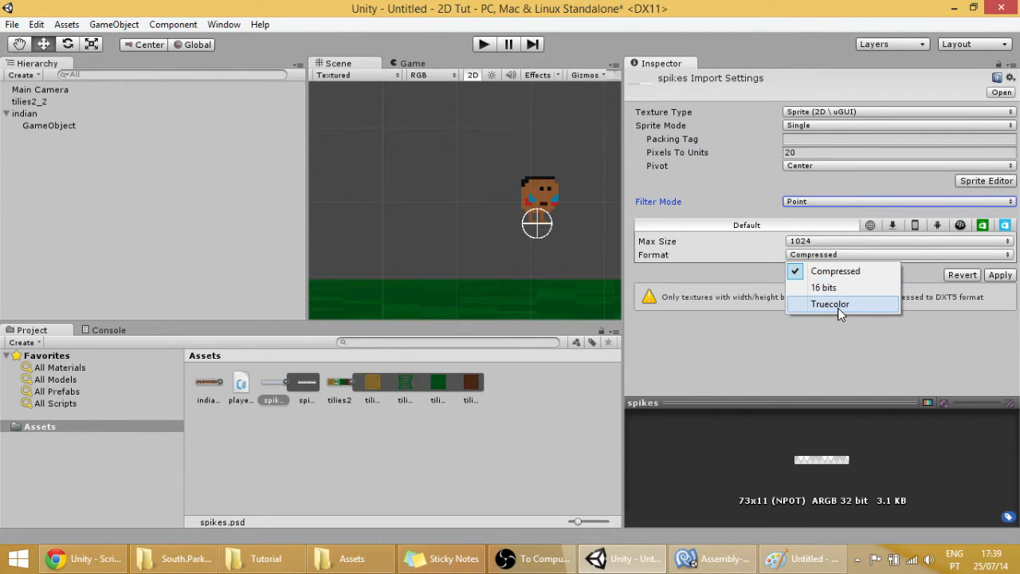
{"action": "left_click", "coordinate": [829, 303]}
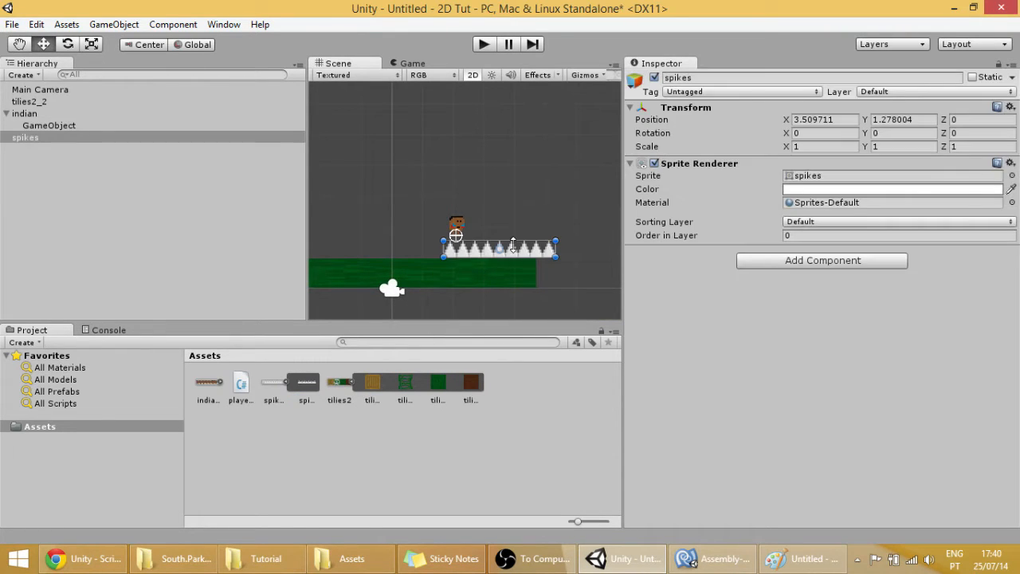
- Position the row of spikes on the ground tiles beside the player character
{"action": "left_click", "coordinate": [26, 113]}
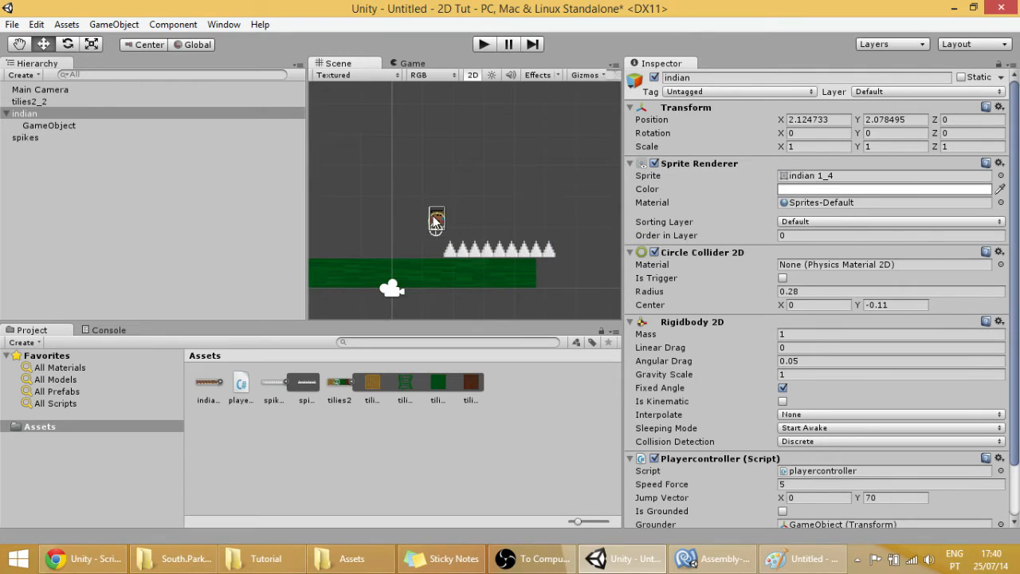
{"action": "left_click", "coordinate": [24, 137]}
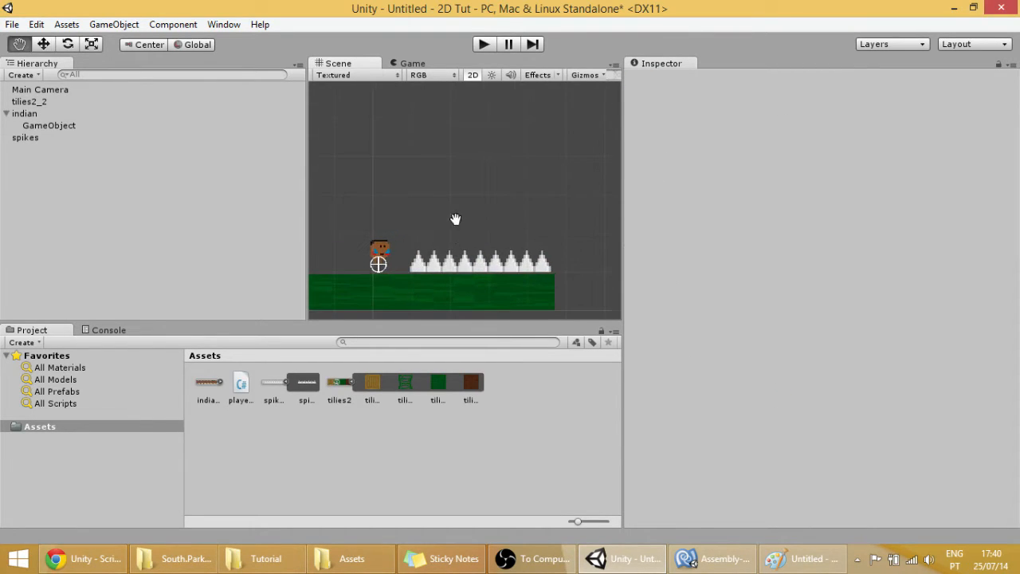
{"action": "left_click", "coordinate": [25, 137]}
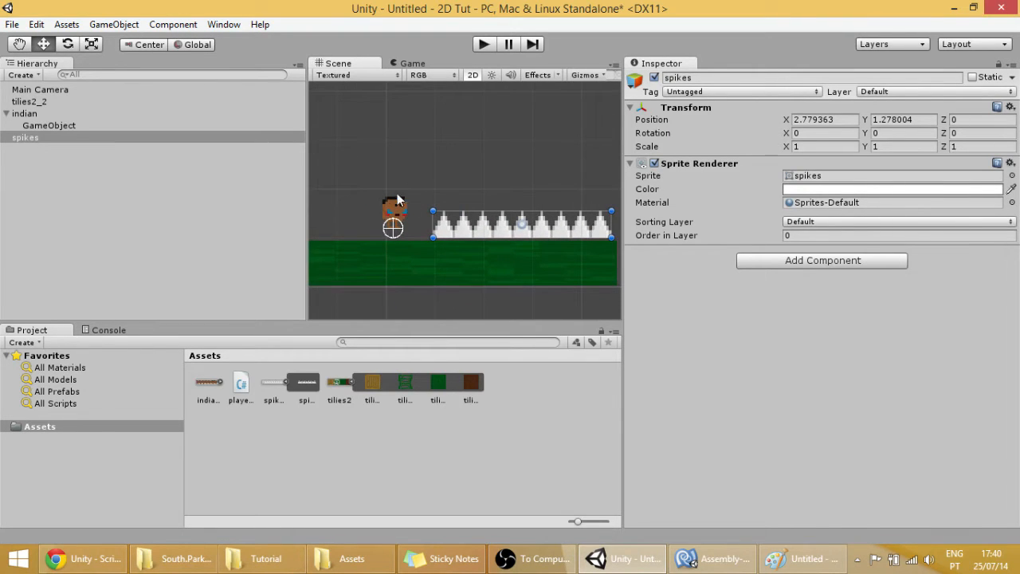
{"action": "left_click", "coordinate": [26, 113]}
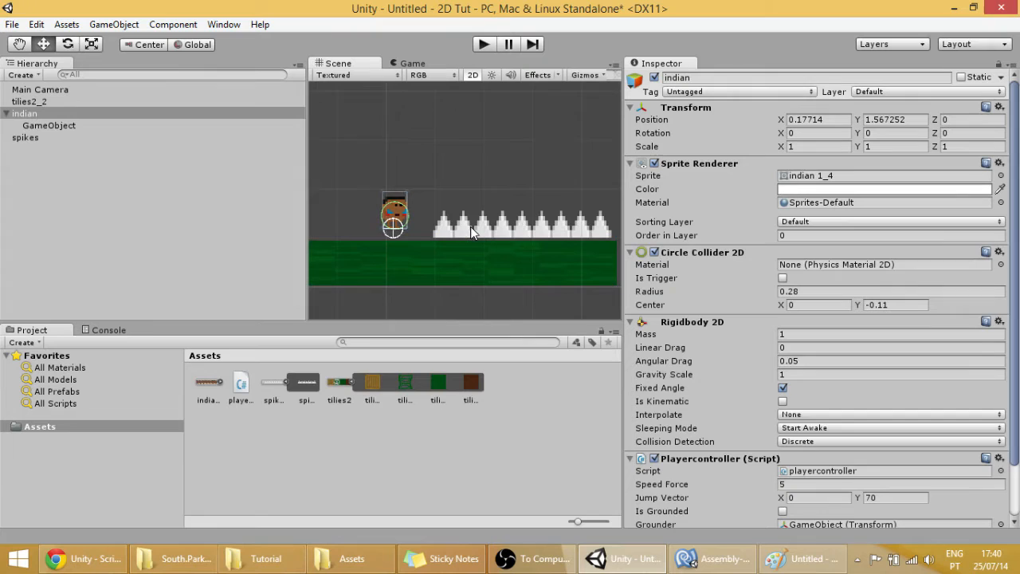
{"action": "left_click", "coordinate": [25, 137]}
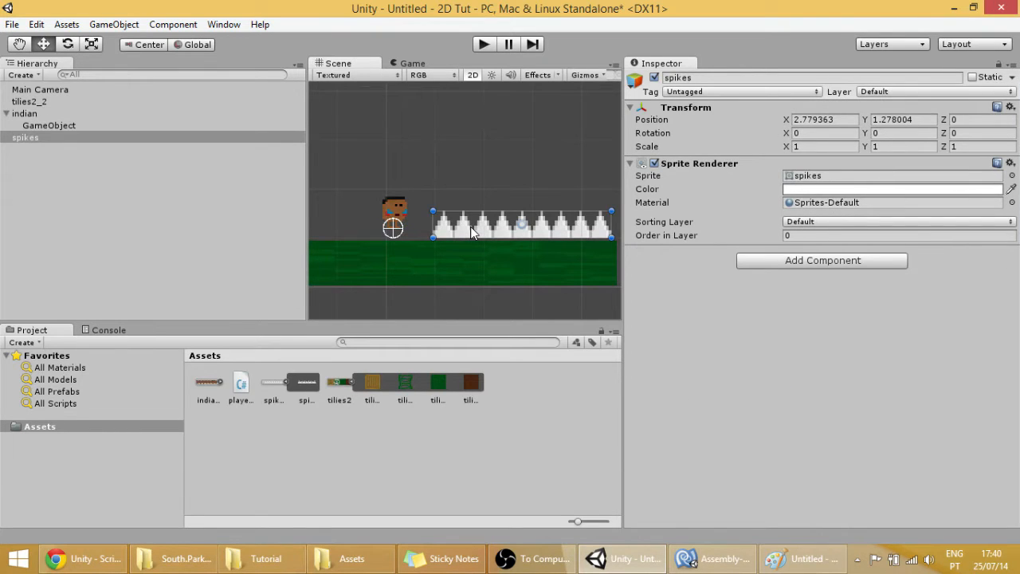
{"action": "left_click", "coordinate": [25, 113]}
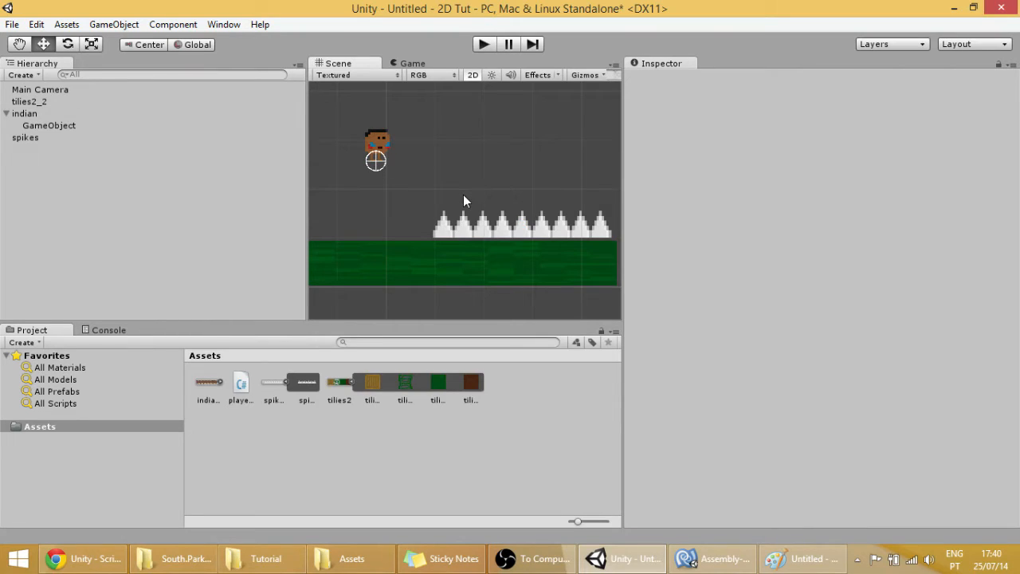
{"action": "mouse_move", "coordinate": [477, 222]}
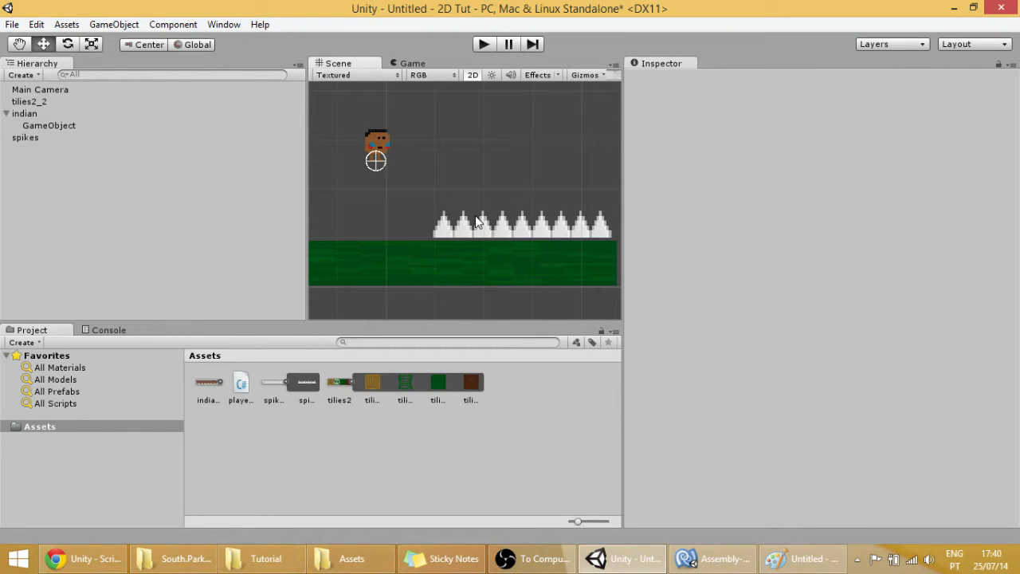
{"action": "mouse_move", "coordinate": [402, 164]}
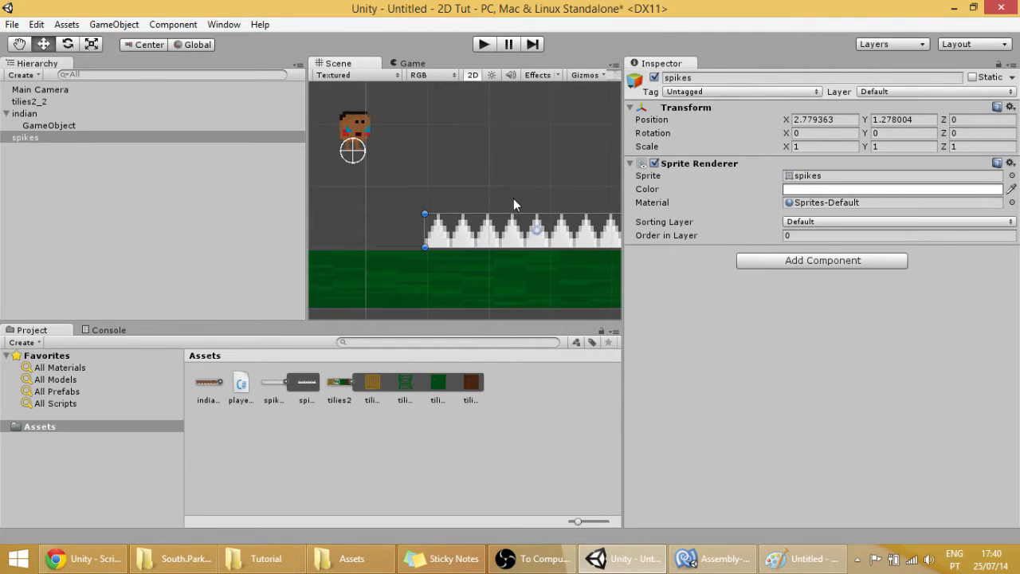
- Add a 2D collider component to the spikes object
{"action": "left_click", "coordinate": [823, 260]}
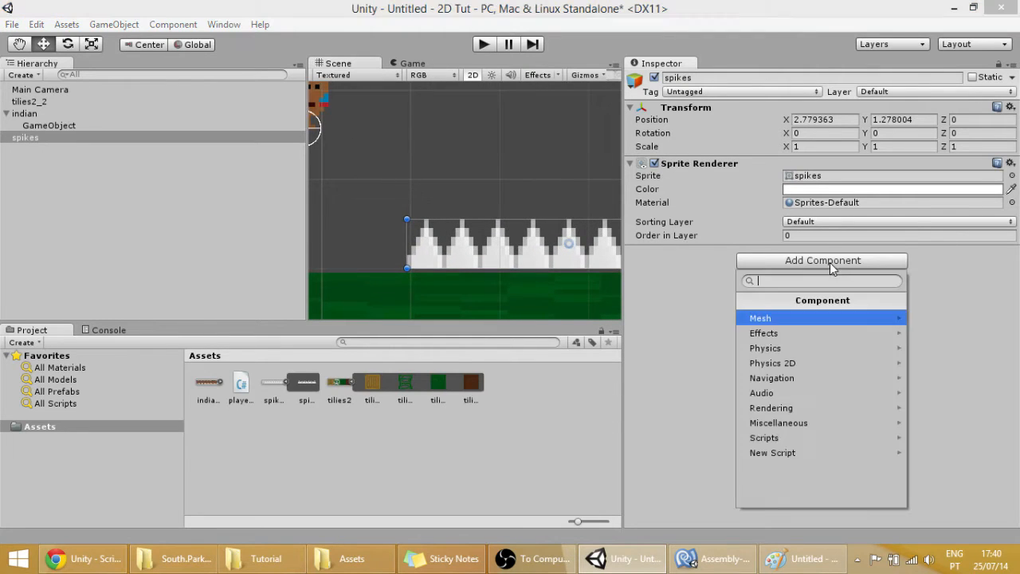
{"action": "mouse_move", "coordinate": [821, 364]}
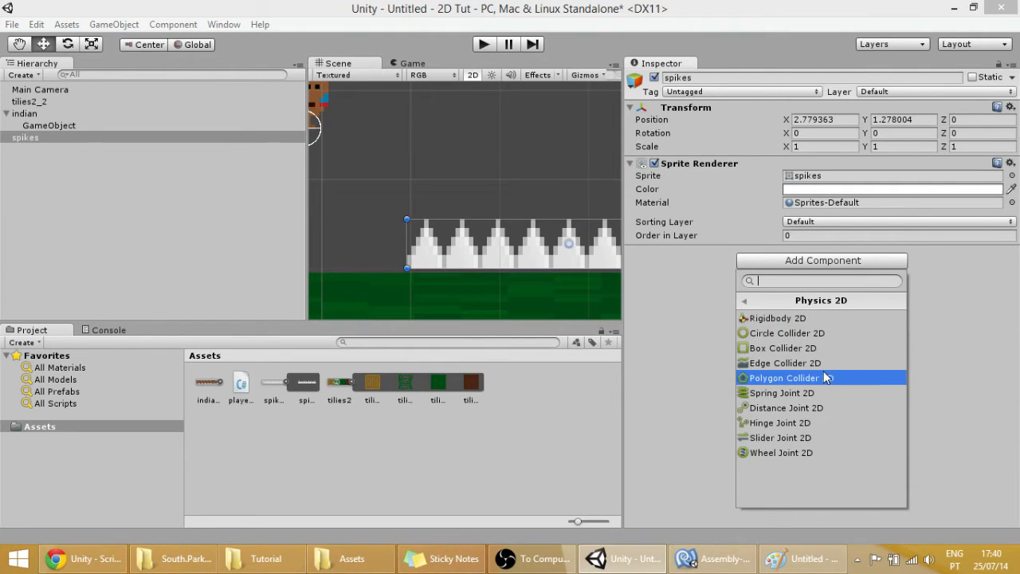
{"action": "left_click", "coordinate": [785, 377]}
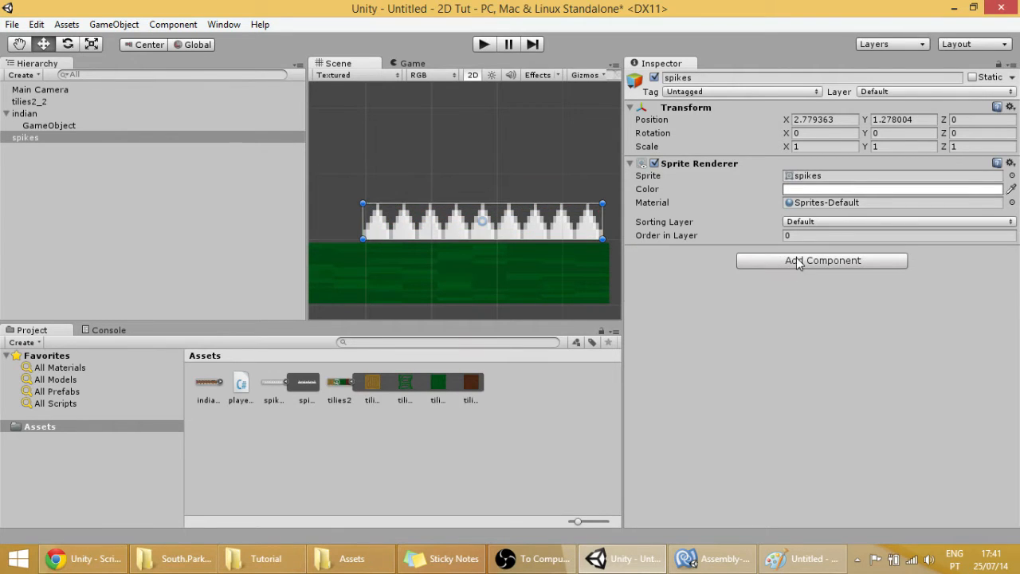
{"action": "left_click", "coordinate": [822, 260]}
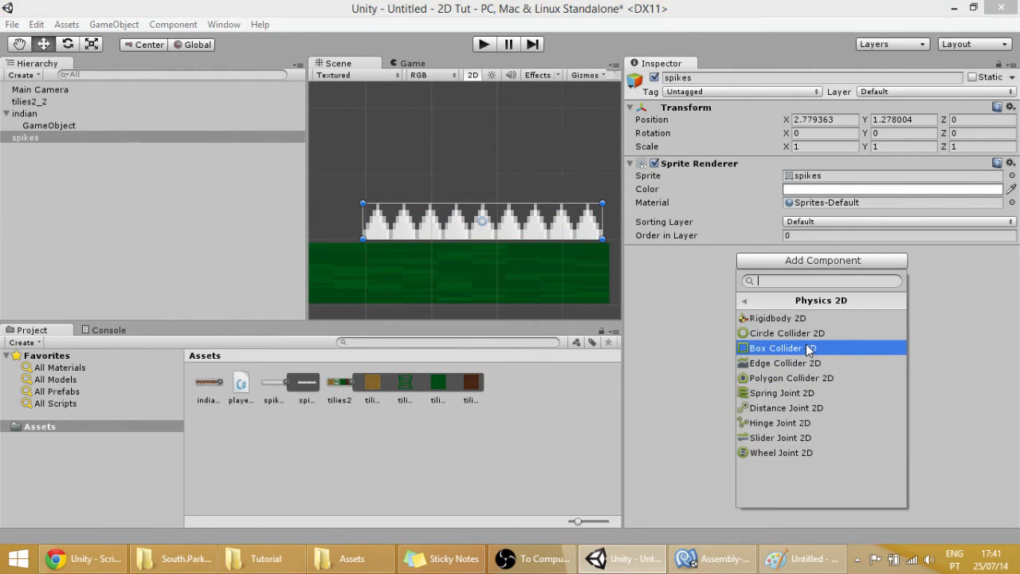
{"action": "left_click", "coordinate": [776, 348]}
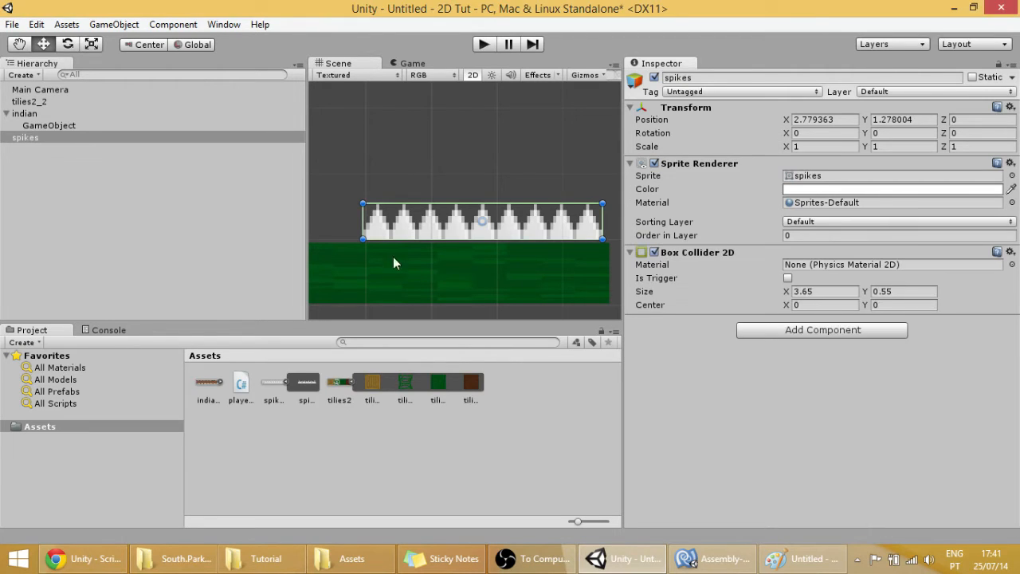
{"action": "mouse_move", "coordinate": [742, 303]}
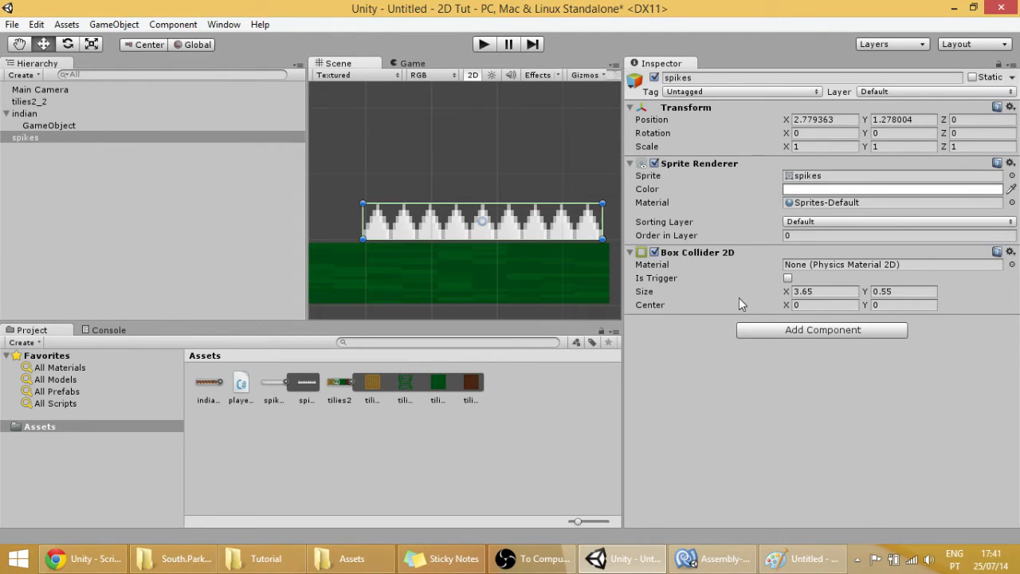
{"action": "mouse_move", "coordinate": [780, 287]}
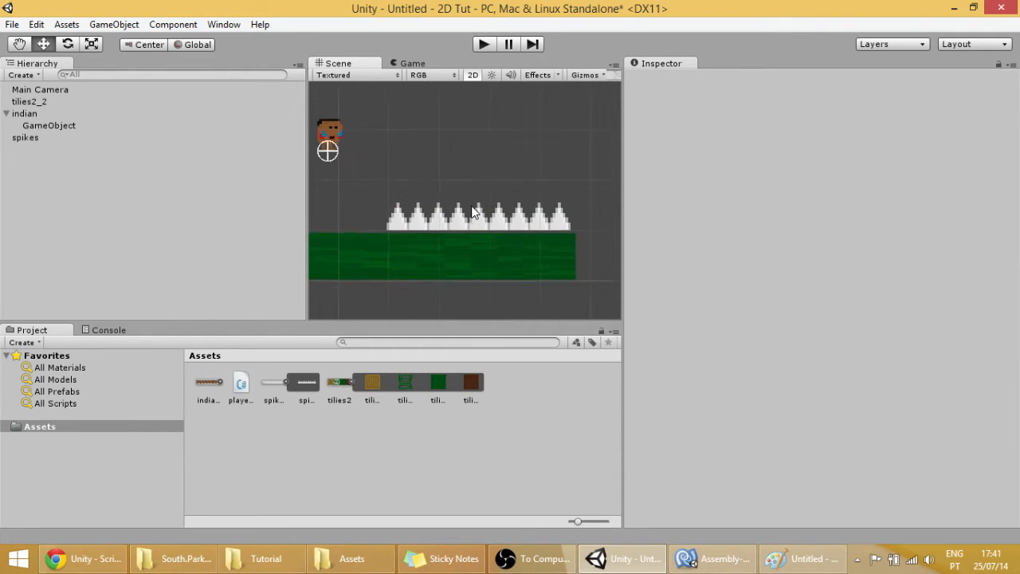
- Preview the playercontroller.cs script's code in the Inspector
{"action": "left_click", "coordinate": [241, 384]}
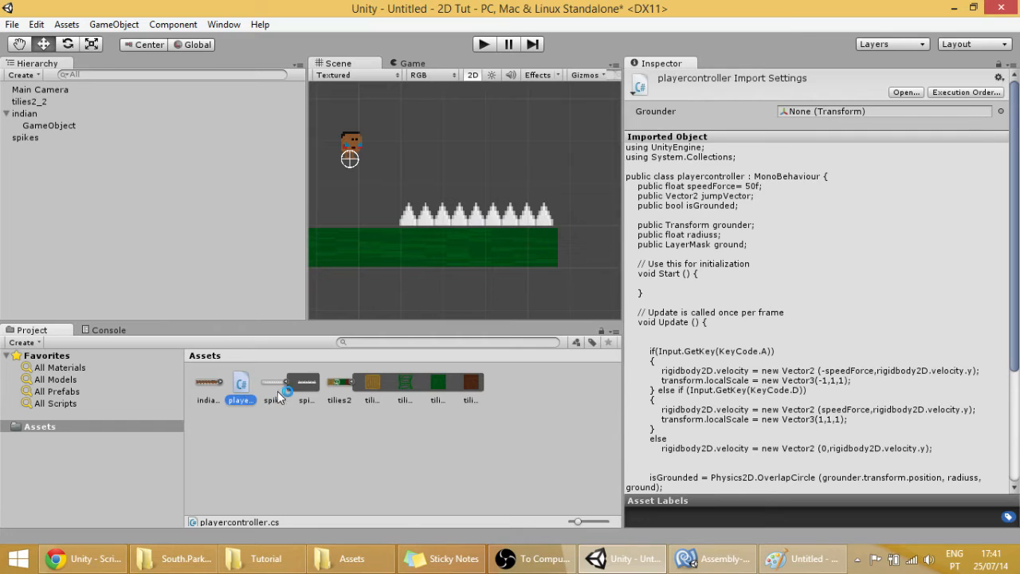
{"action": "left_click", "coordinate": [711, 558]}
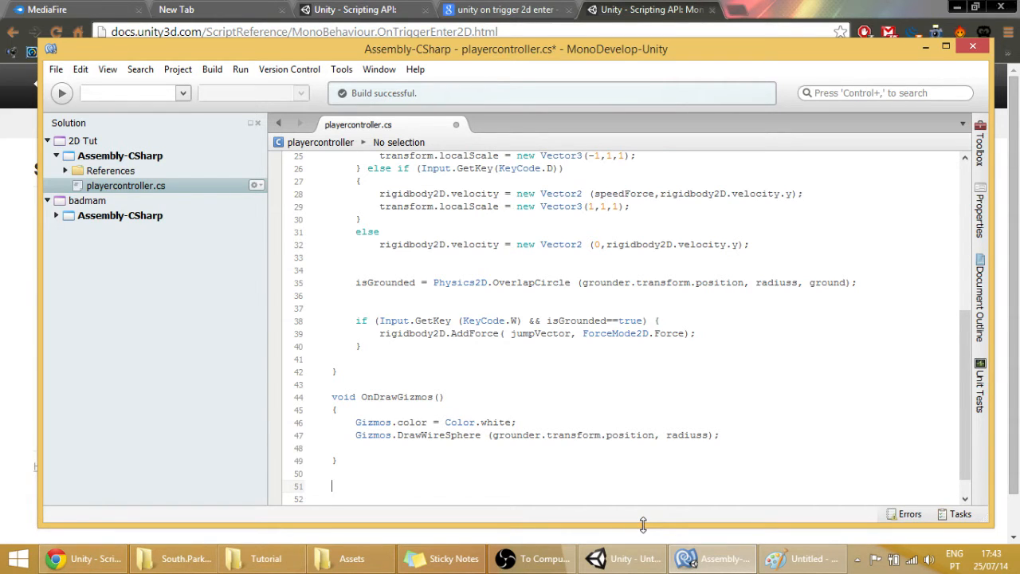
{"action": "left_click", "coordinate": [621, 558]}
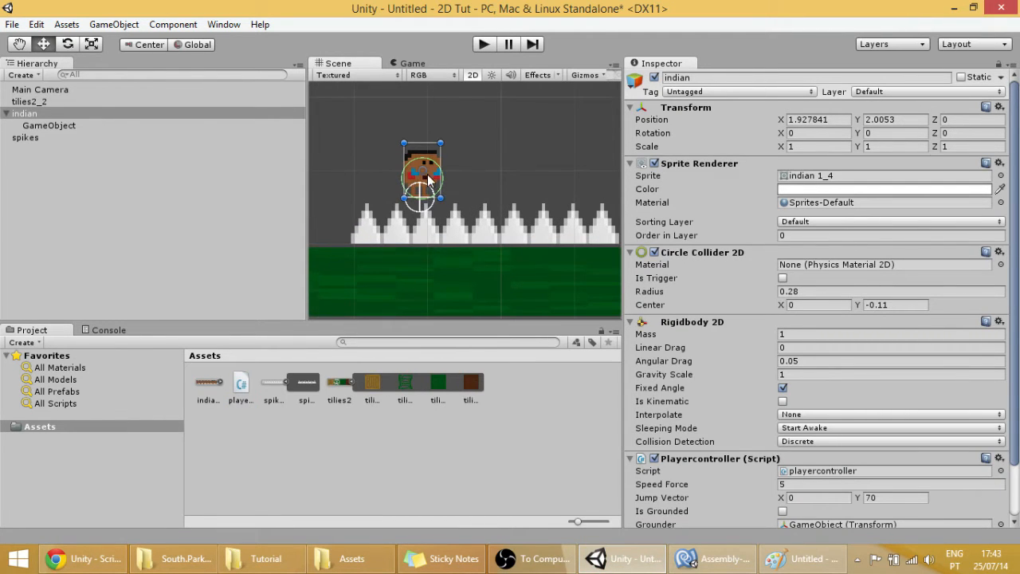
{"action": "left_click_drag", "start_coordinate": [423, 179], "coordinate": [436, 167]}
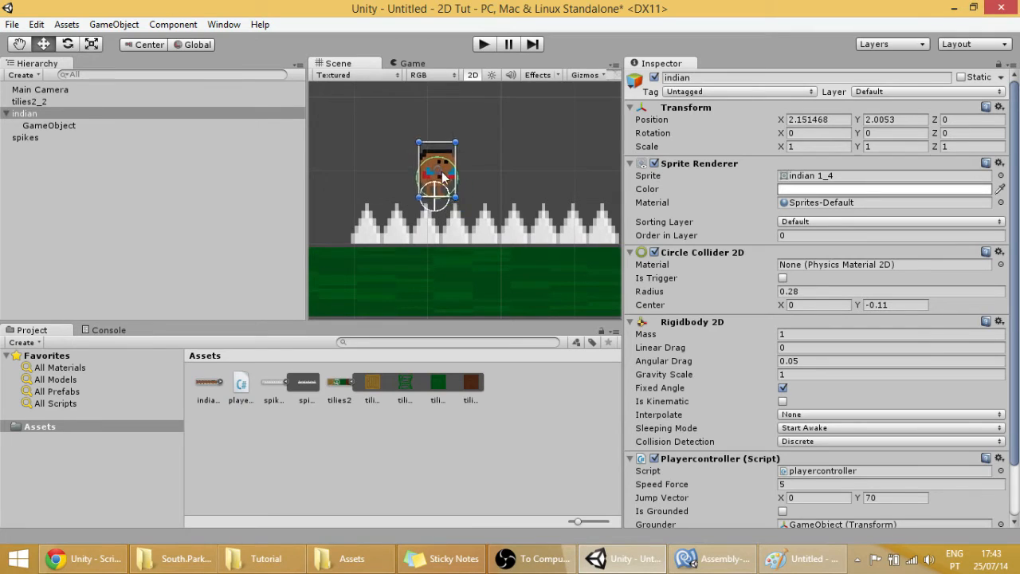
{"action": "left_click_drag", "start_coordinate": [437, 177], "coordinate": [482, 177]}
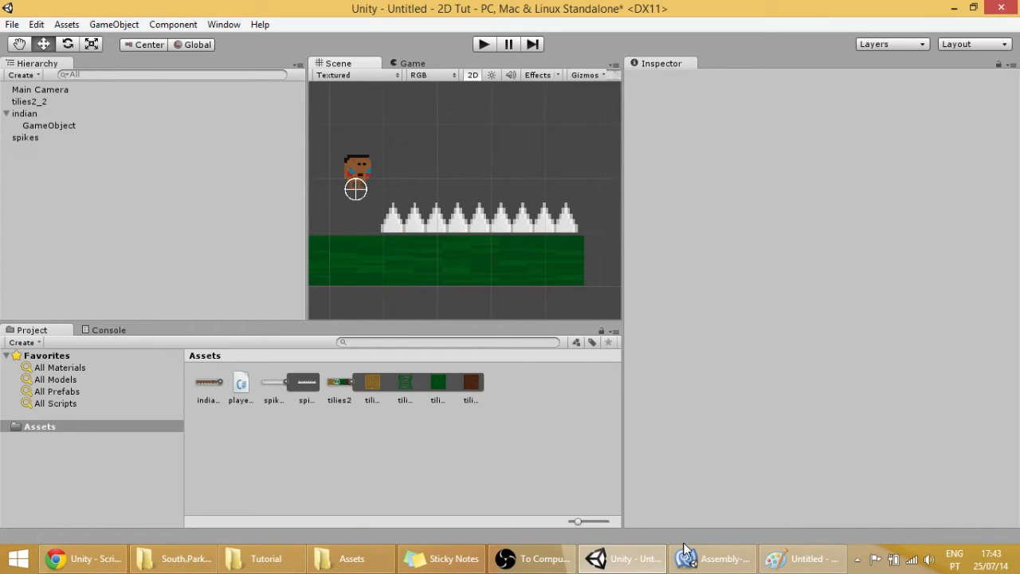
- Switch to the MonoBehaviour.OnTriggerEnter2D page in the Unity Scripting API docs
{"action": "left_click", "coordinate": [83, 558]}
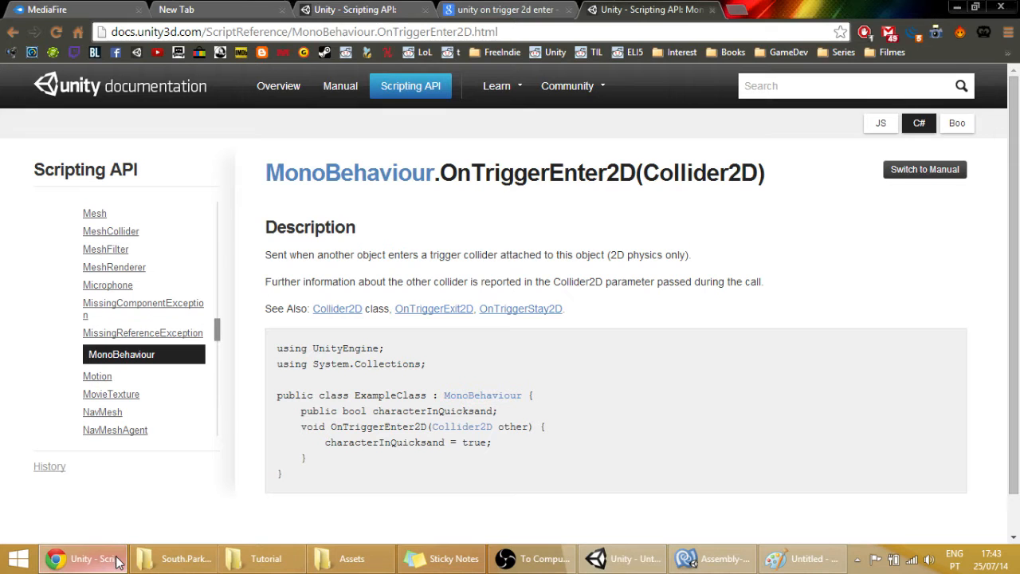
{"action": "mouse_move", "coordinate": [449, 172]}
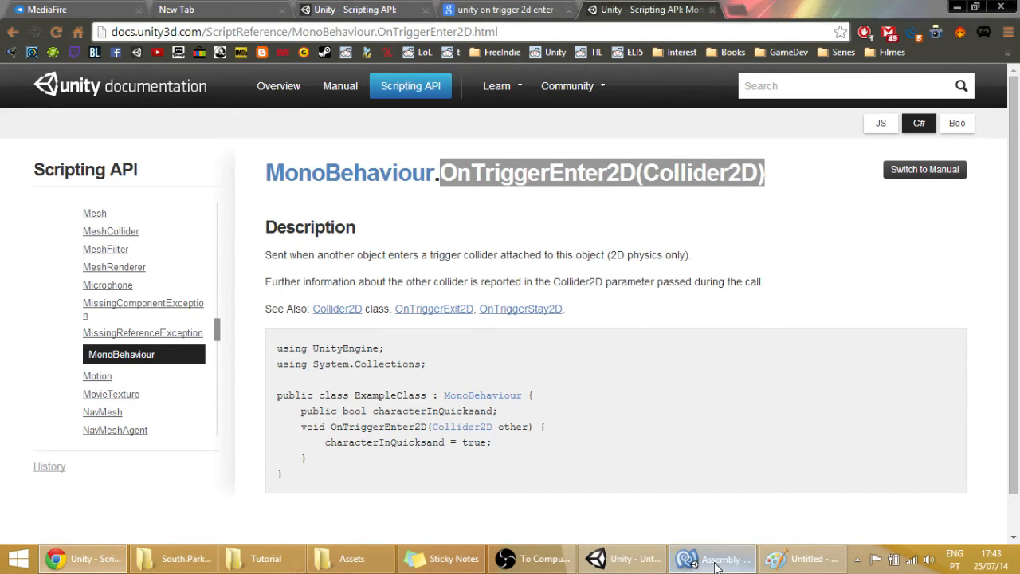
- Write an empty void OnTriggerEnter2D(Collider2D other) method below OnDrawGizmos
{"action": "left_click", "coordinate": [711, 558]}
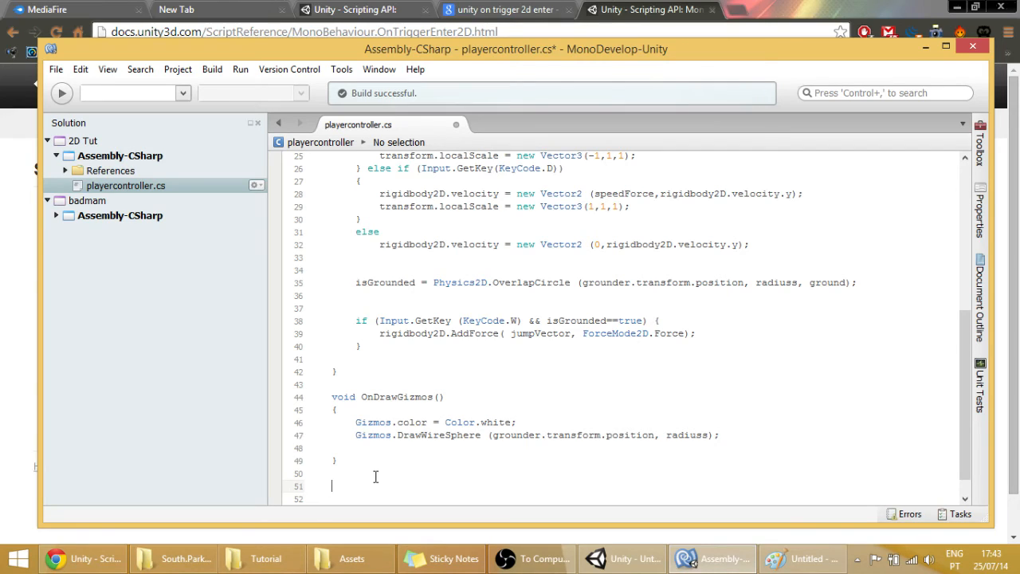
{"action": "type", "text": "void"}
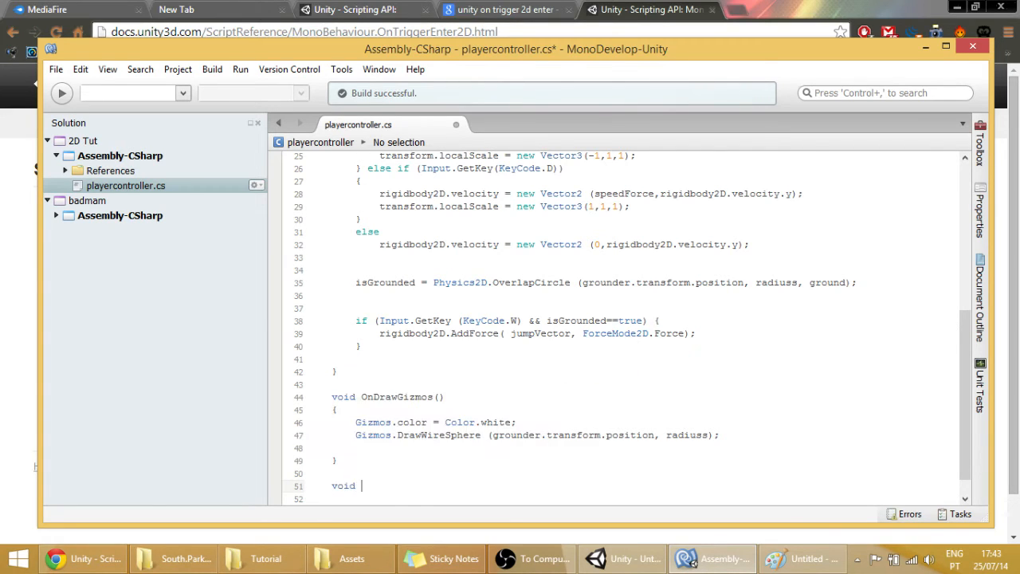
{"action": "type", "text": "OnTriggerEnter2D(Collider2D"}
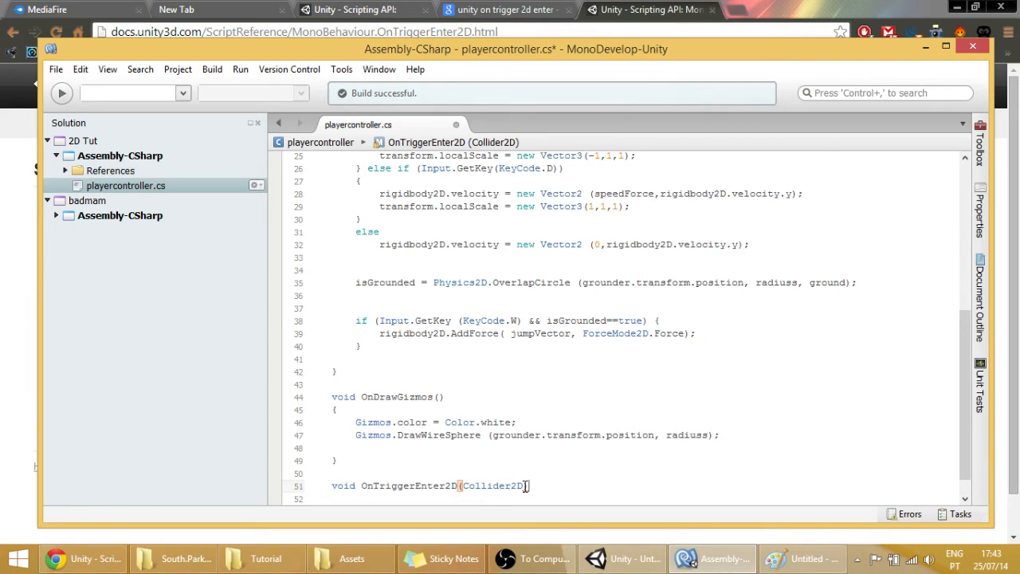
{"action": "type", "text": "other"}
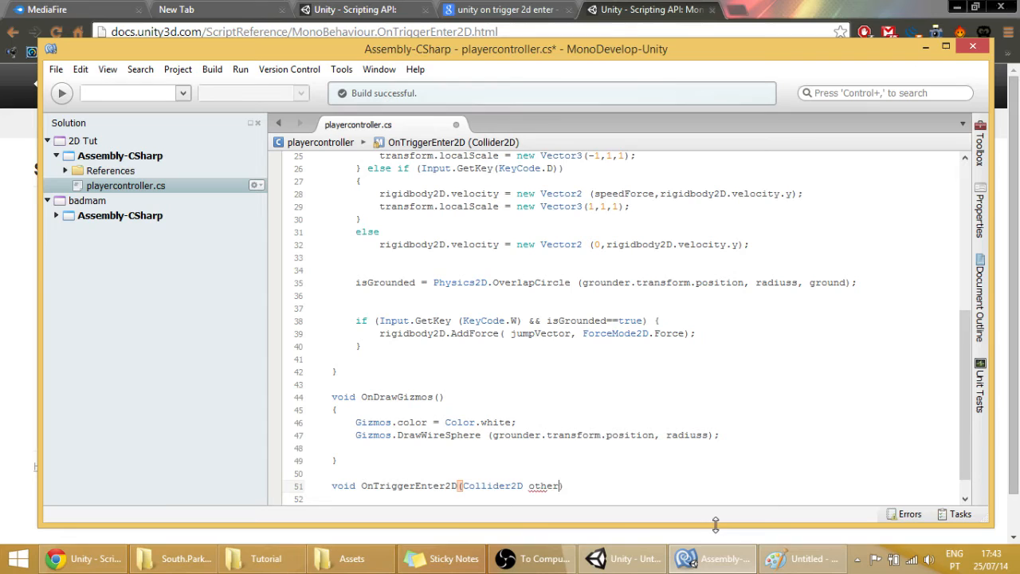
{"action": "scroll", "scroll_direction": "down", "scroll_amount": 3}
{"action": "type", "text": "{"}
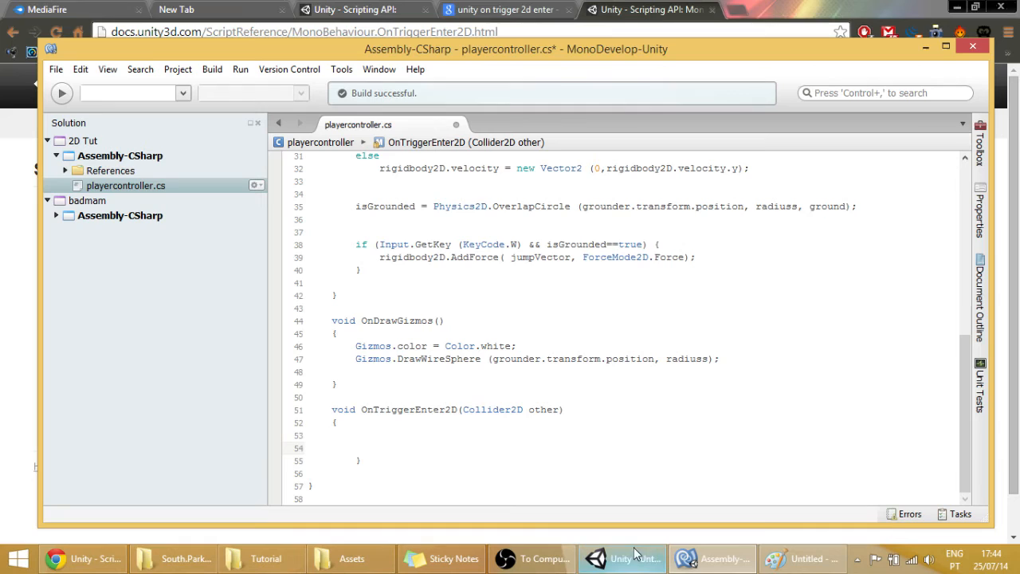
{"action": "left_click", "coordinate": [622, 558]}
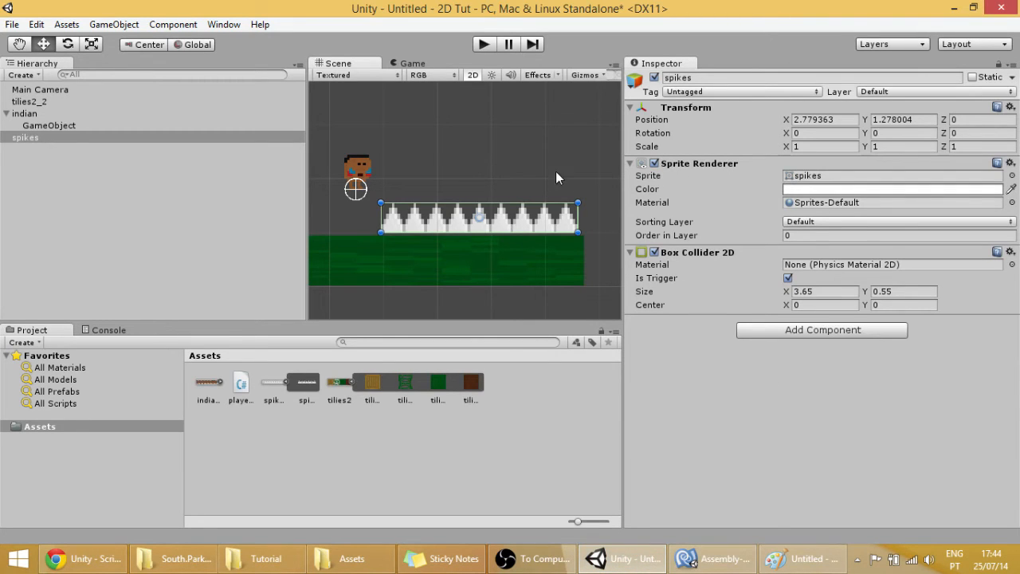
- Create a new 'spike' tag via Add Tag and assign it to the spikes object
{"action": "left_click", "coordinate": [739, 91]}
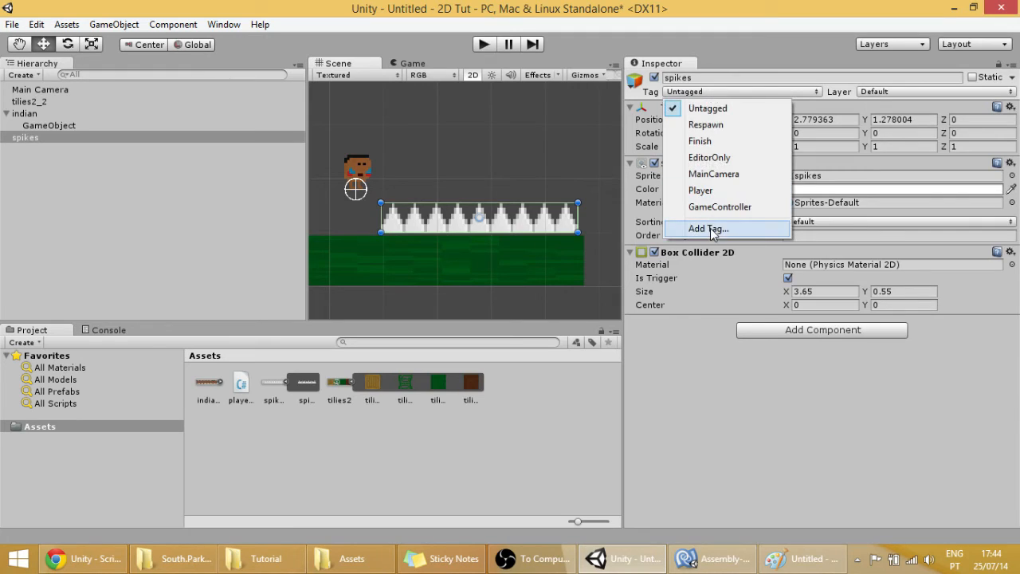
{"action": "left_click", "coordinate": [708, 230]}
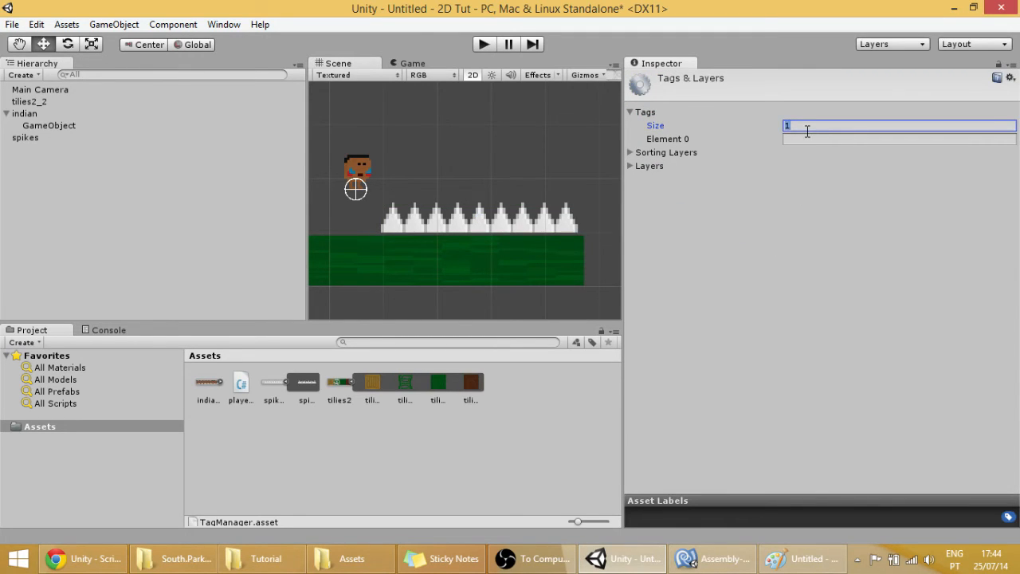
{"action": "type", "text": "sp"}
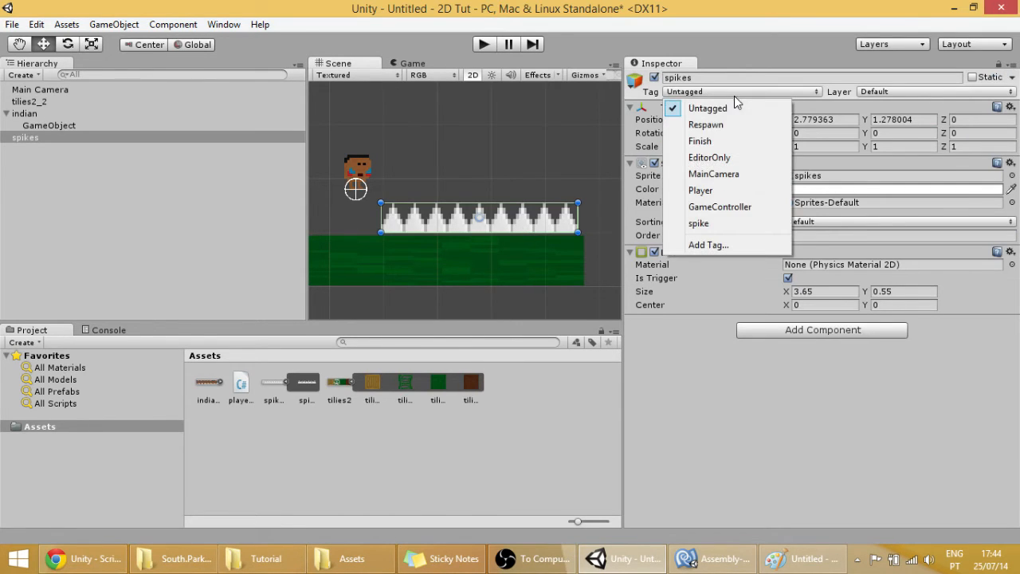
{"action": "left_click", "coordinate": [699, 223]}
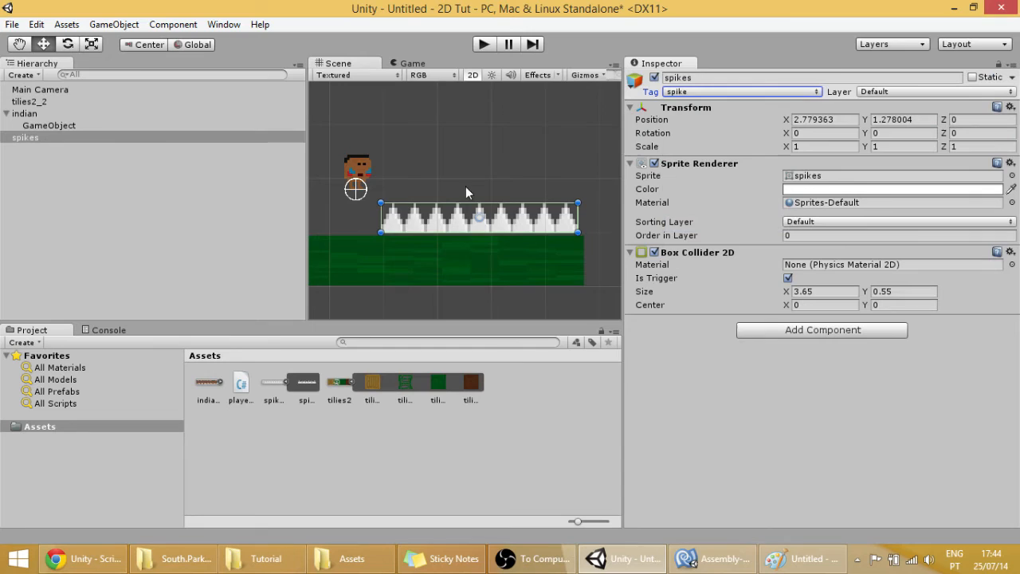
{"action": "left_click", "coordinate": [711, 558]}
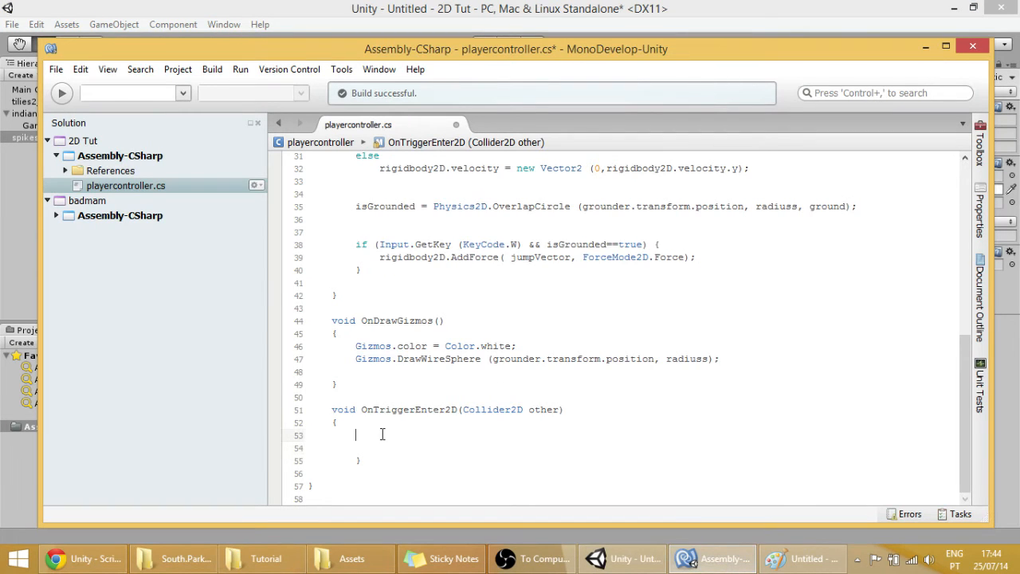
- Add an if (other.tag == "spike") block inside the trigger method
{"action": "left_click", "coordinate": [552, 408]}
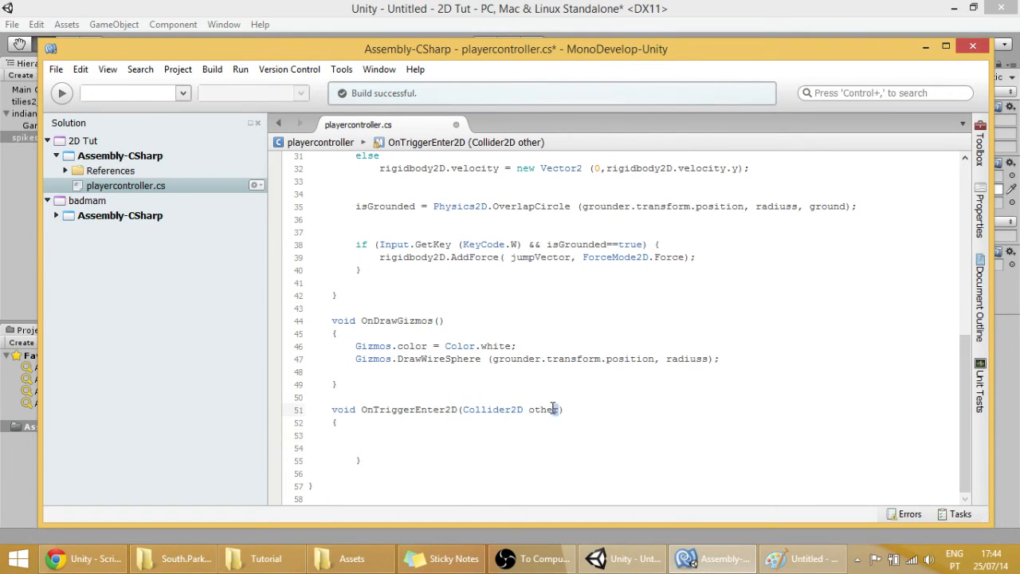
{"action": "double_click", "coordinate": [545, 408]}
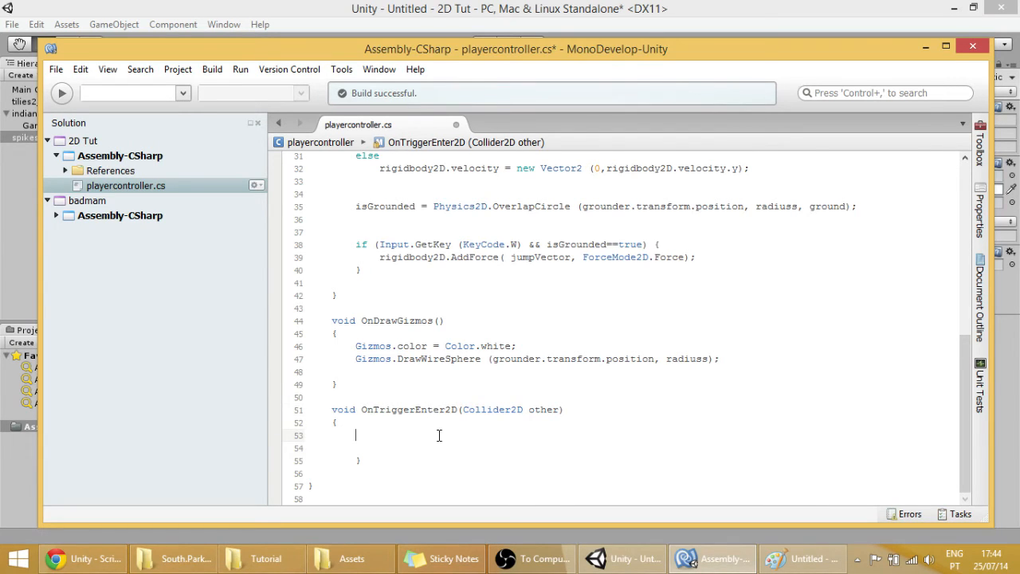
{"action": "type", "text": "if("}
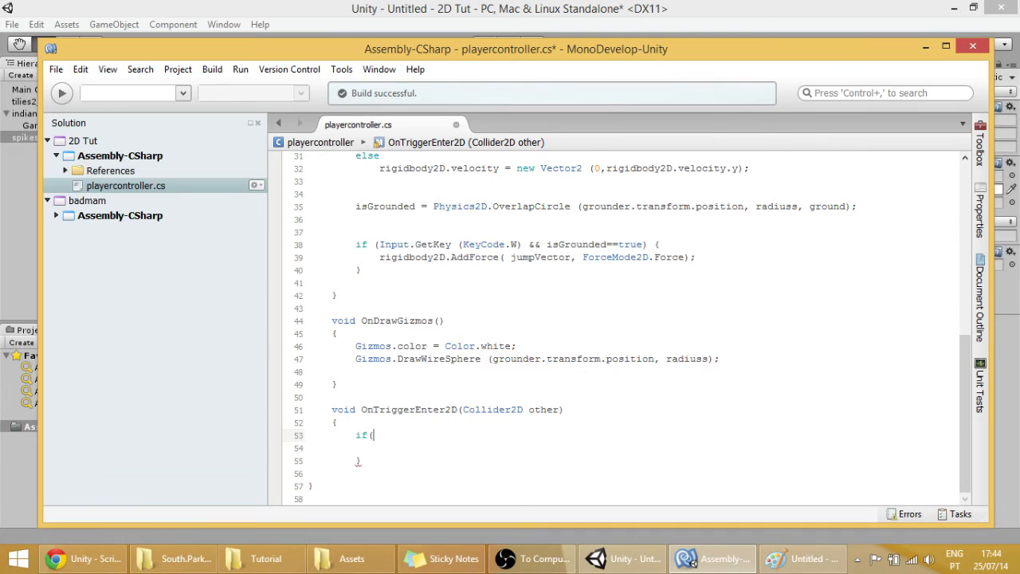
{"action": "type", "text": "other"}
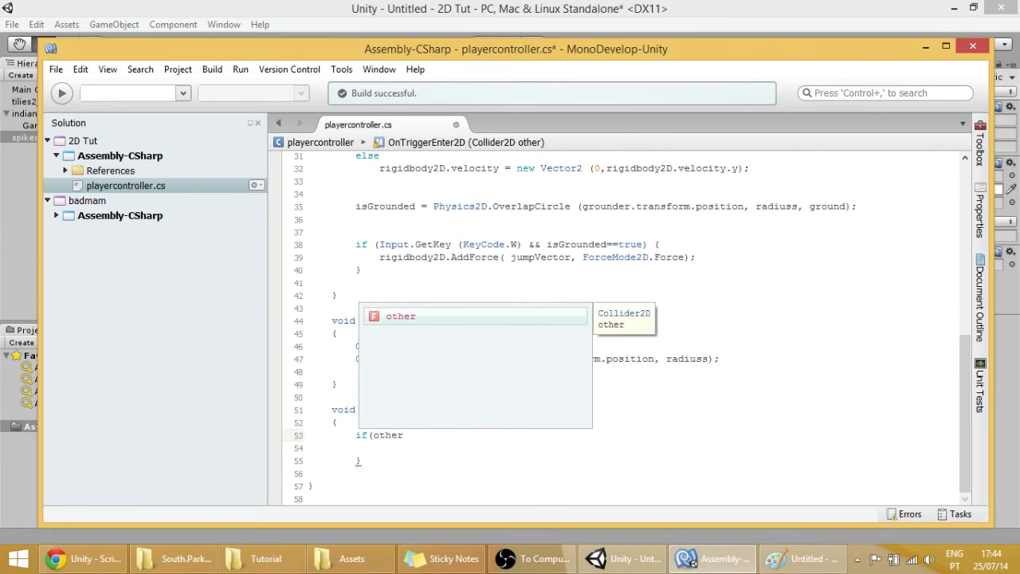
{"action": "type", "text": ".tag"}
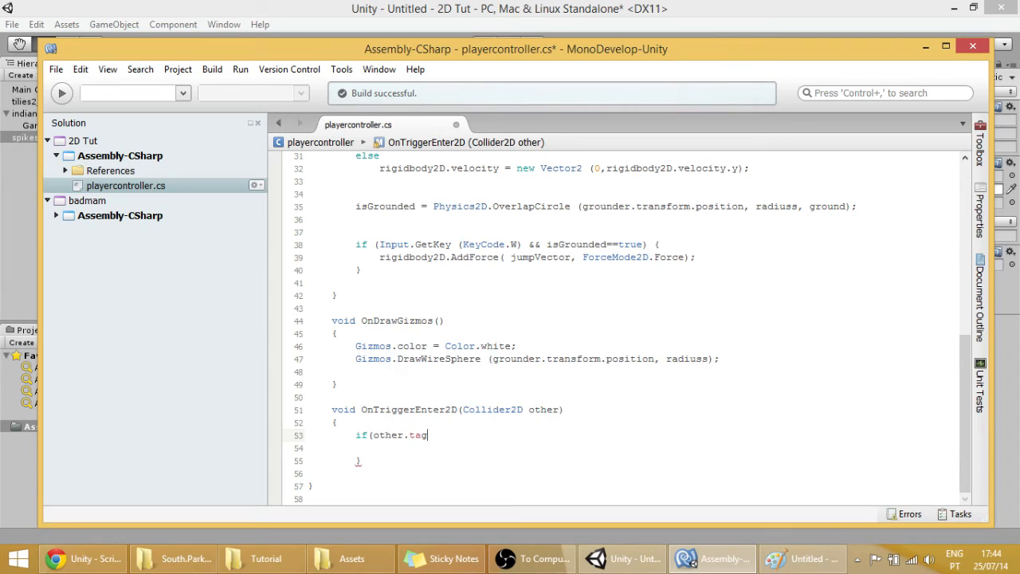
{"action": "type", "text": "== \"\""}
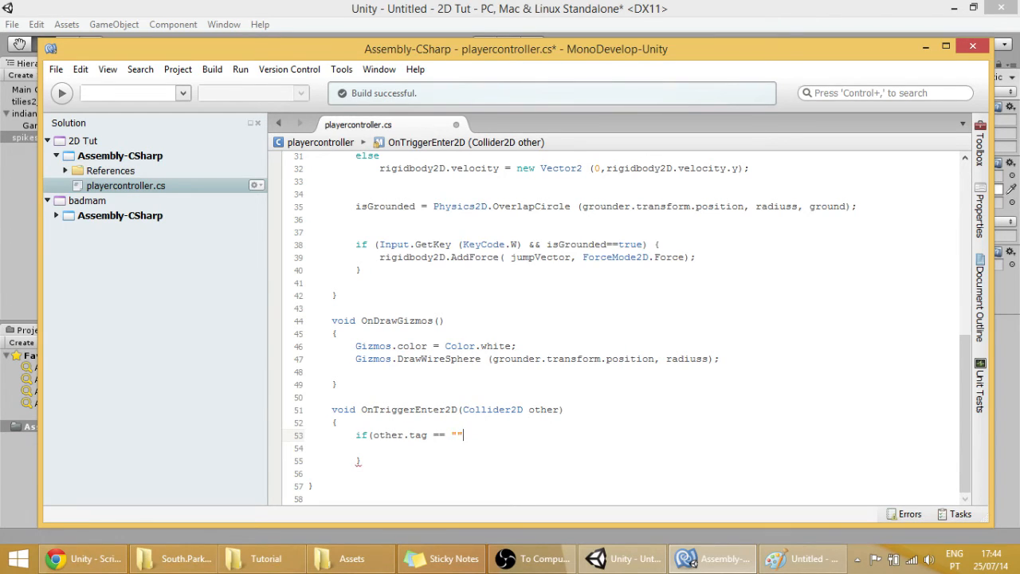
{"action": "type", "text": "spike"}
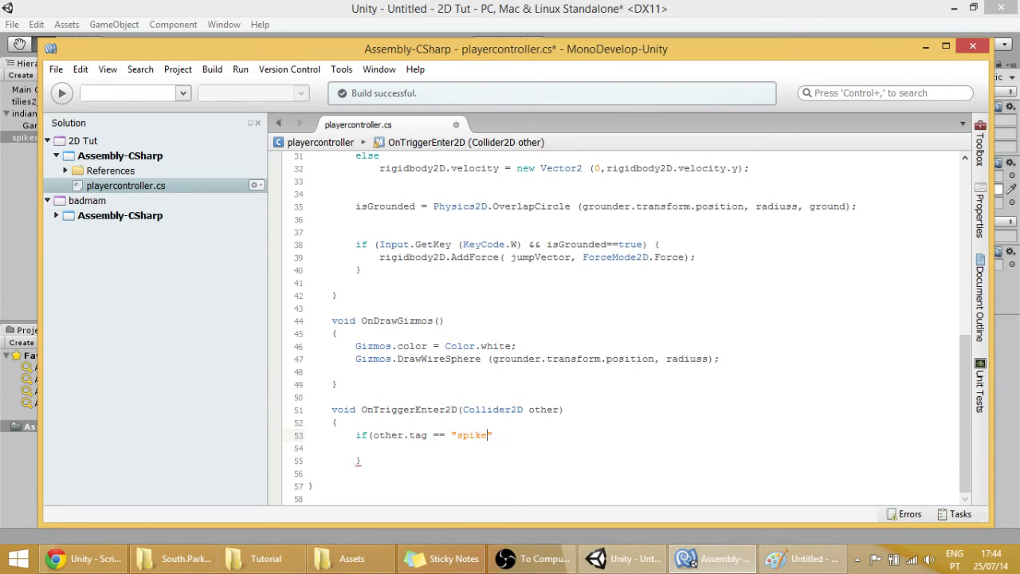
{"action": "type", "text": ")"}
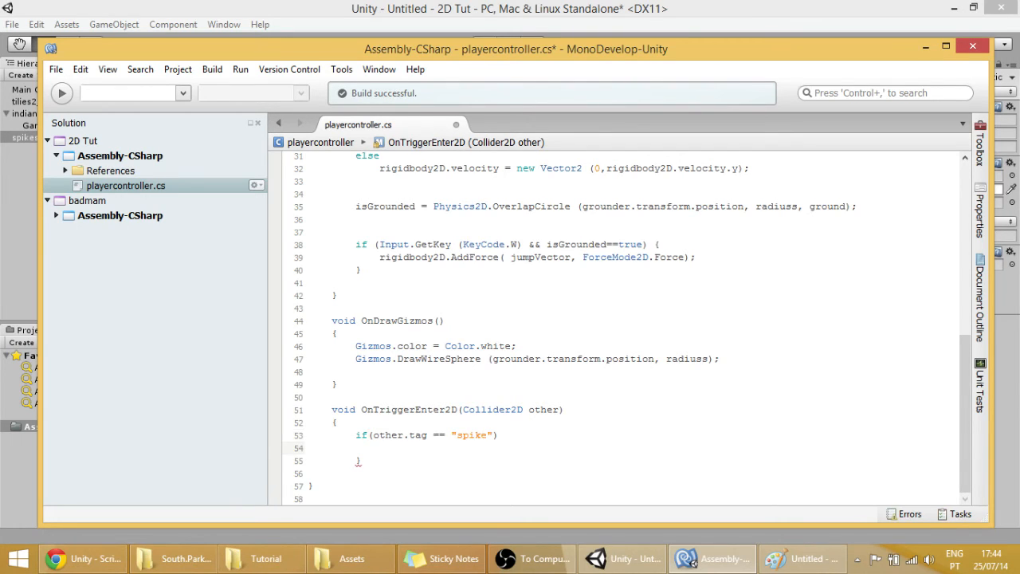
{"action": "type", "text": "{"}
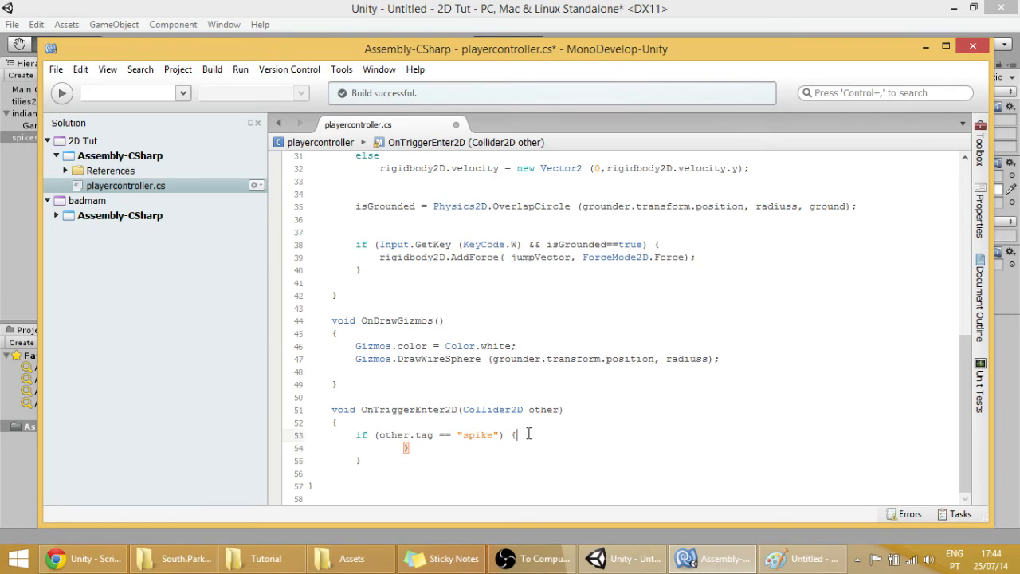
{"action": "key", "text": "Return"}
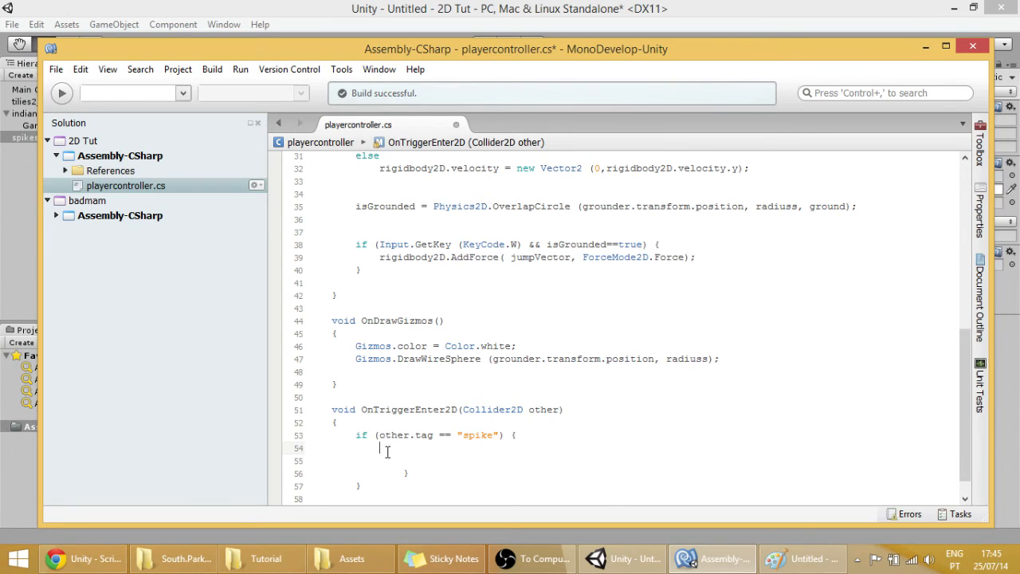
- Inside the spike check, log "Dead!" and begin an Application.LoadLevel() call
{"action": "type", "text": "Debug.Log("}
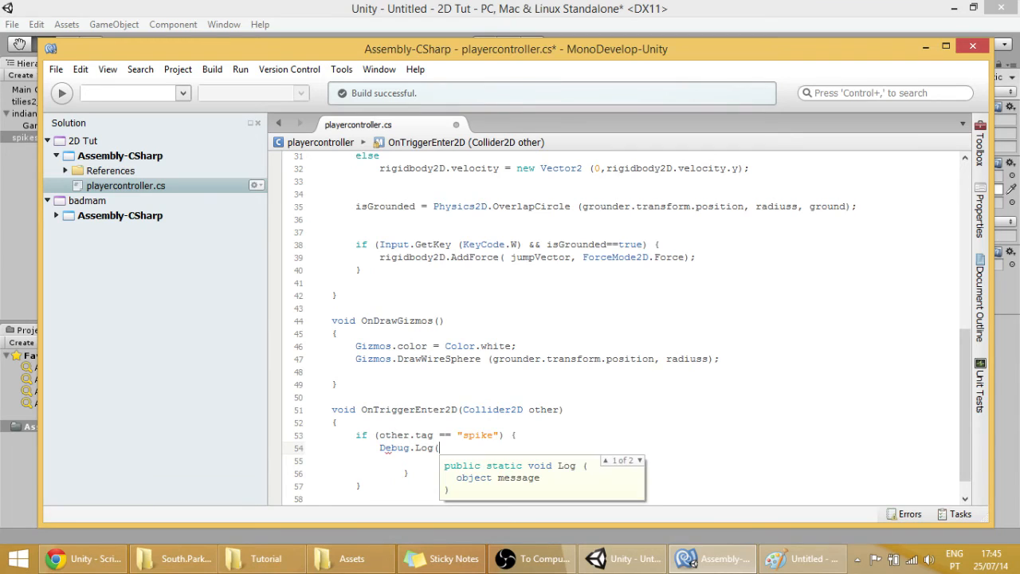
{"action": "type", "text": "\"\")"}
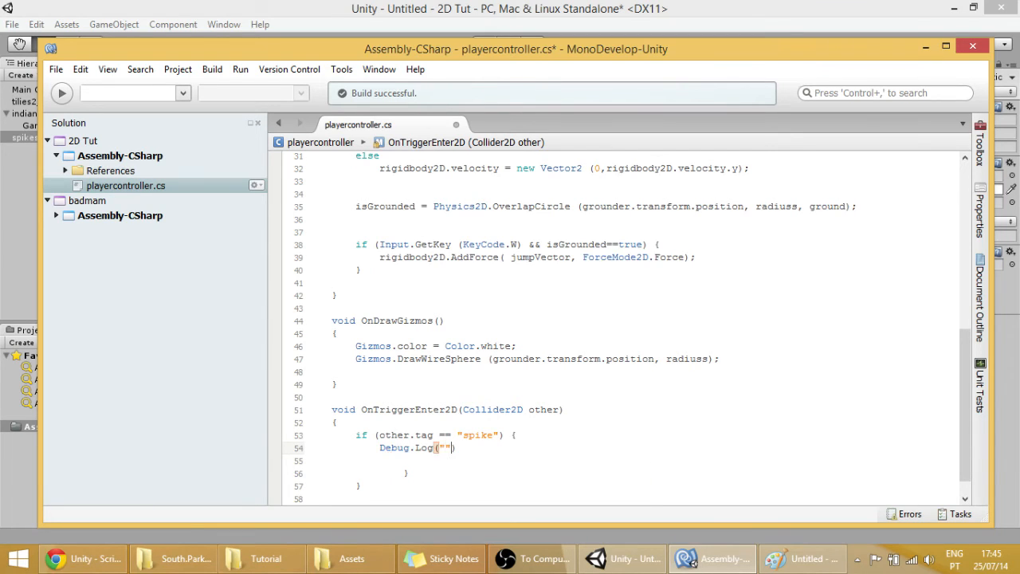
{"action": "type", "text": "Dead!"}
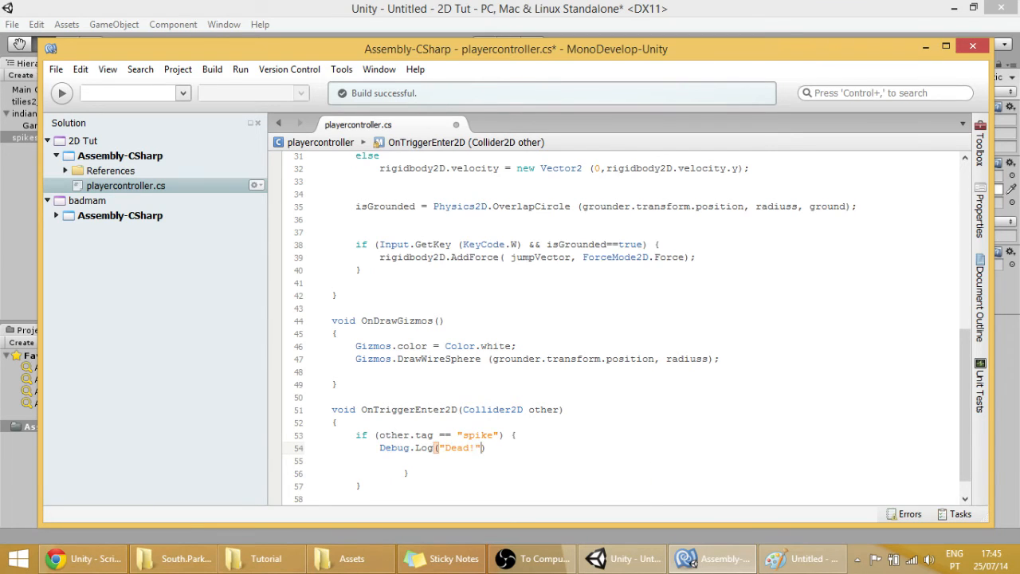
{"action": "type", "text": ";"}
{"action": "left_click", "coordinate": [623, 461]}
{"action": "type", "text": "Application.LoadLevel"}
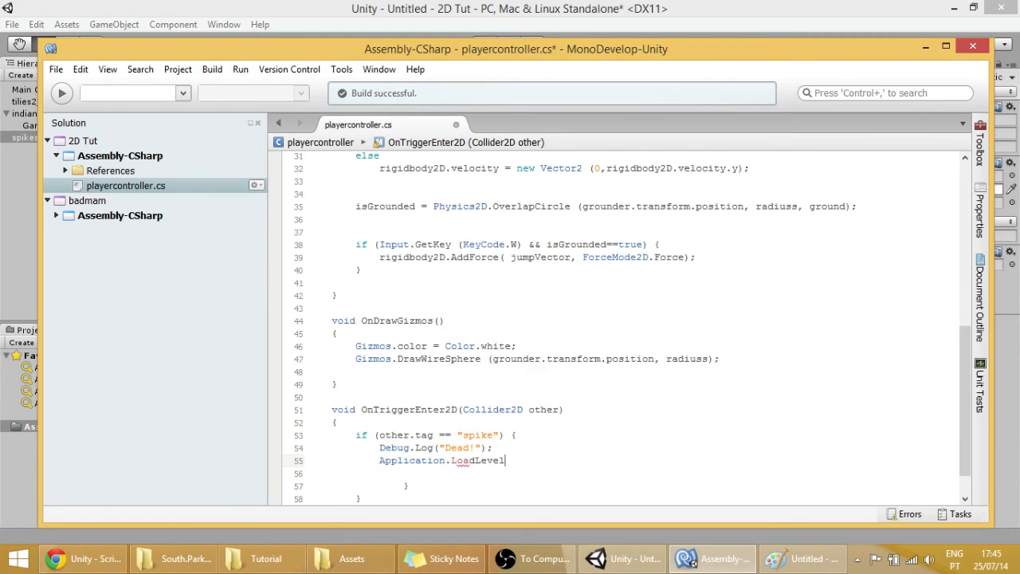
{"action": "type", "text": "();"}
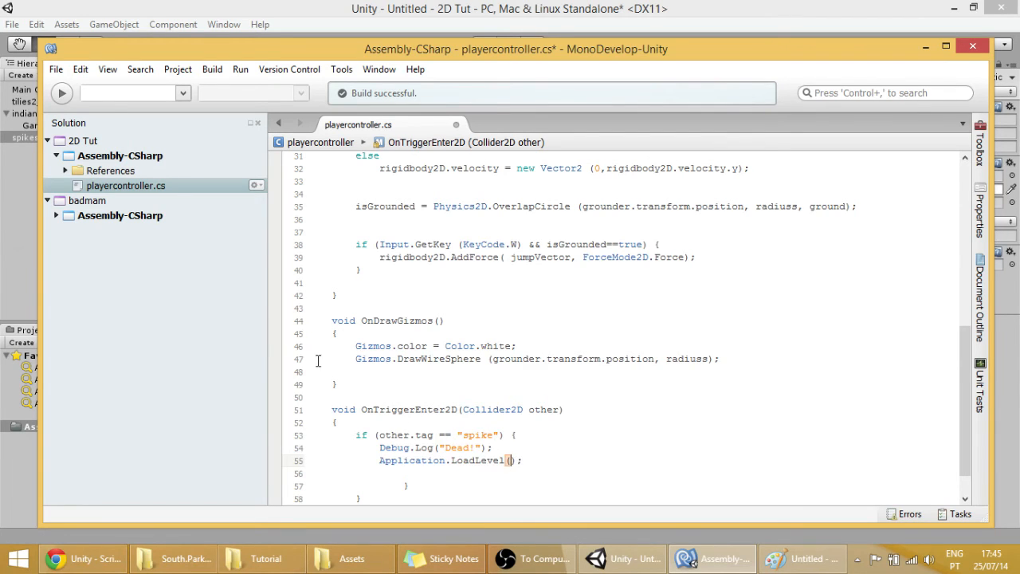
{"action": "left_click", "coordinate": [625, 558]}
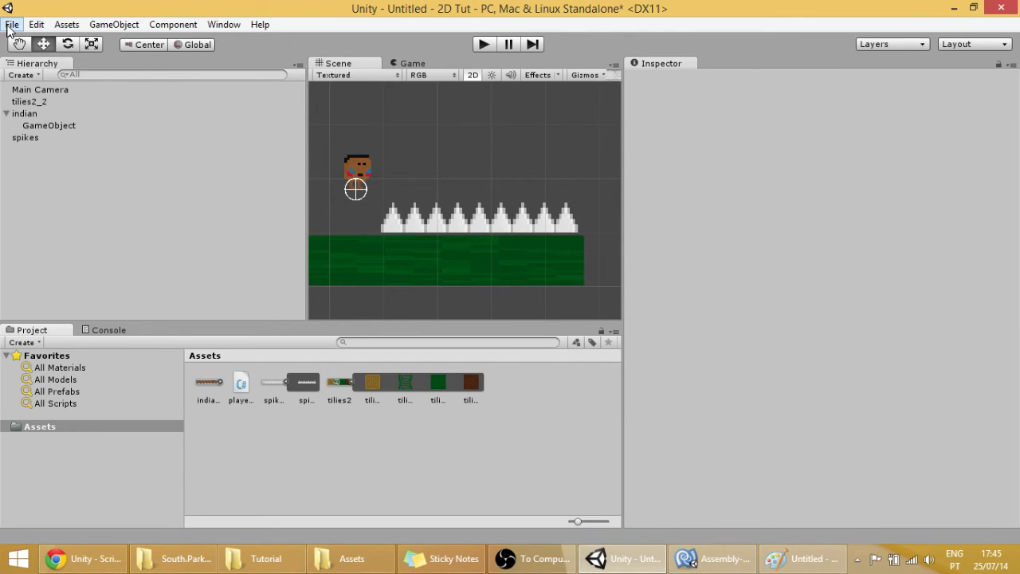
- Save the untitled scene as testgrounds when prompted from Build Settings
{"action": "left_click", "coordinate": [13, 24]}
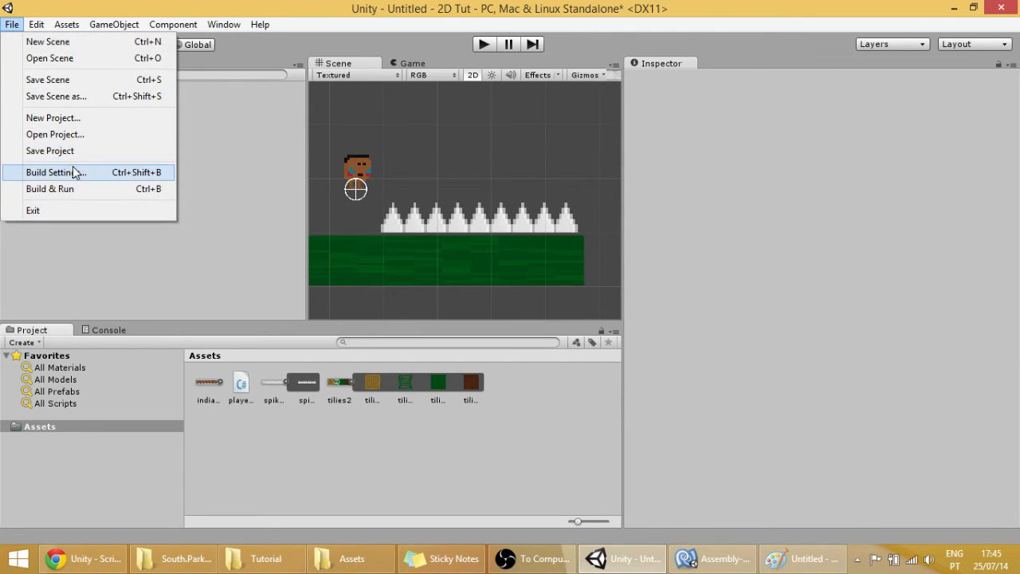
{"action": "left_click", "coordinate": [51, 172]}
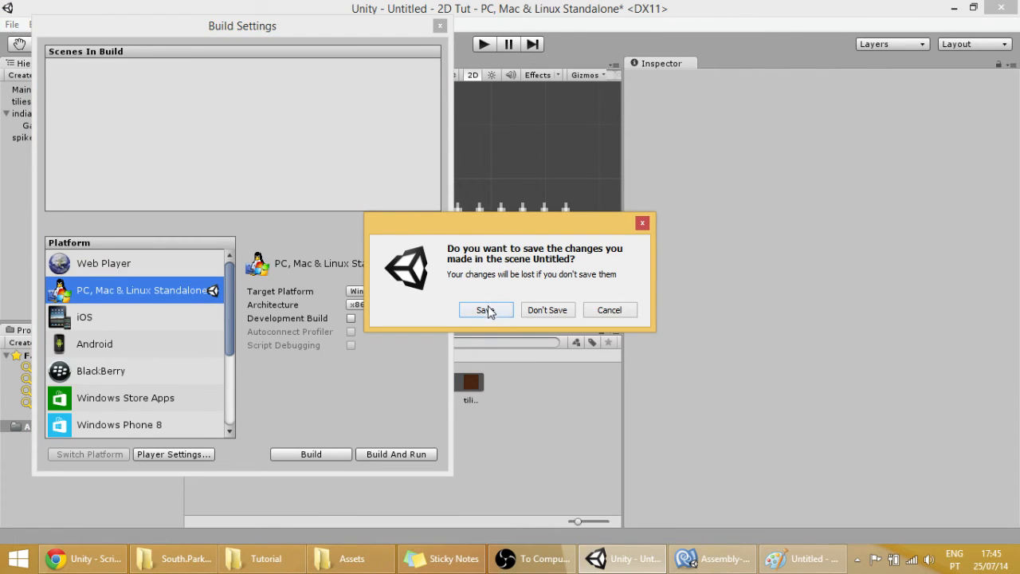
{"action": "left_click", "coordinate": [484, 309]}
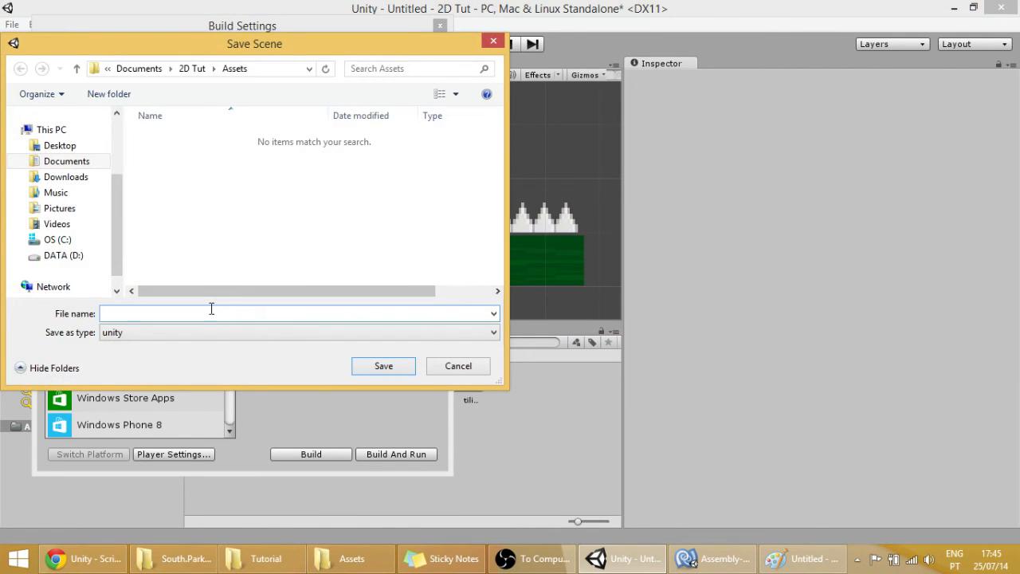
{"action": "type", "text": "mainle"}
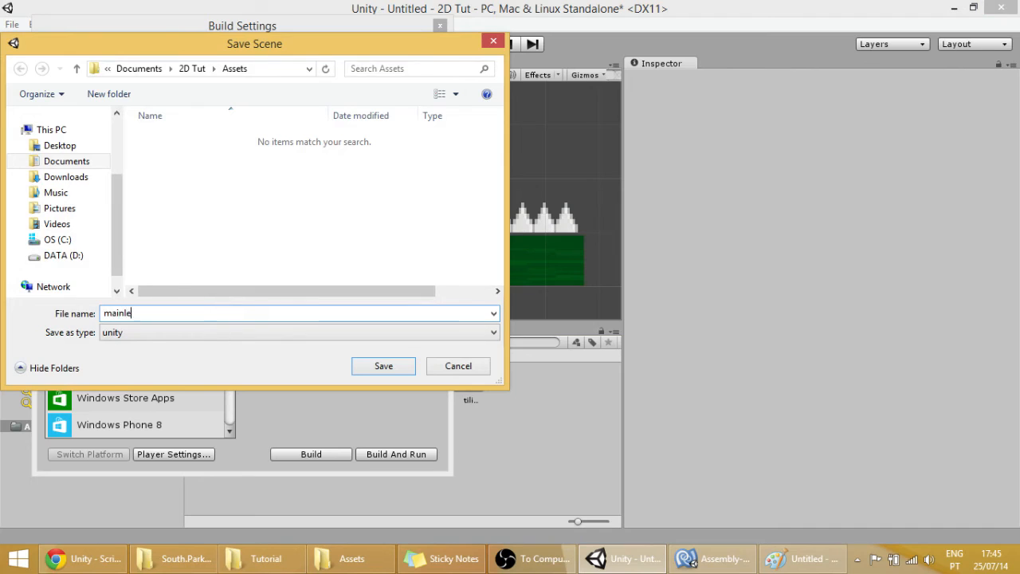
{"action": "type", "text": "t"}
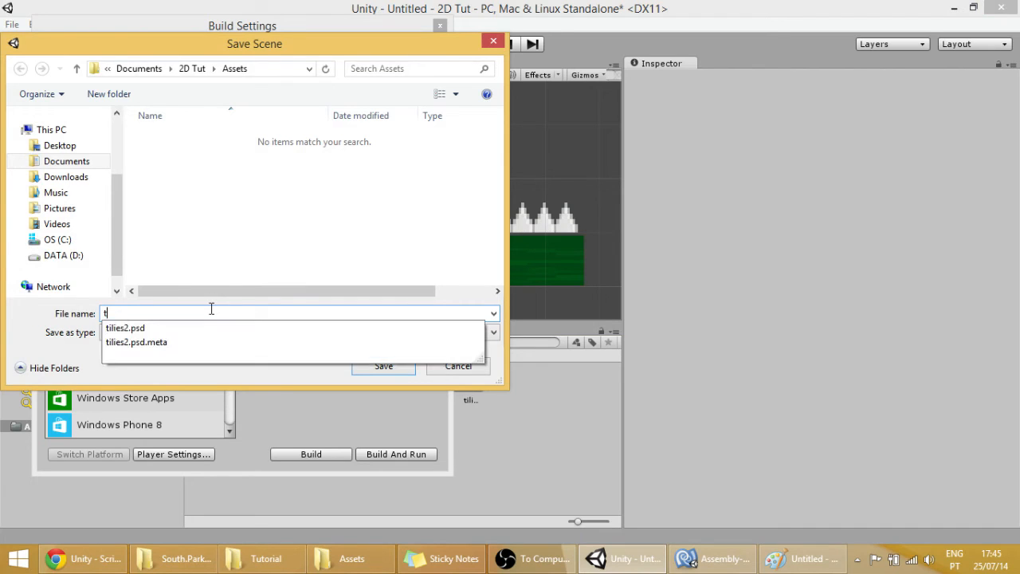
{"action": "type", "text": "e"}
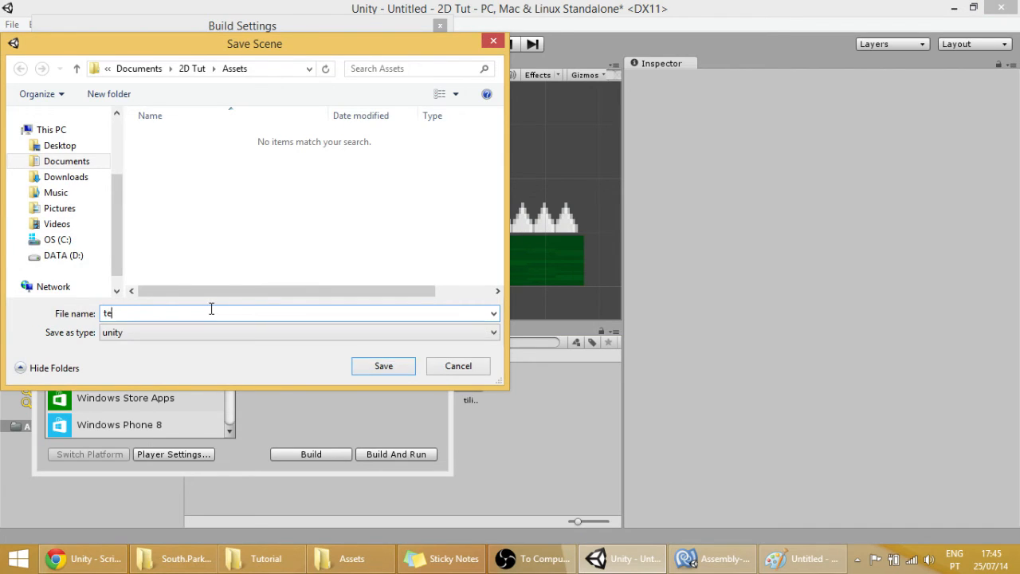
{"action": "type", "text": "stgrounds"}
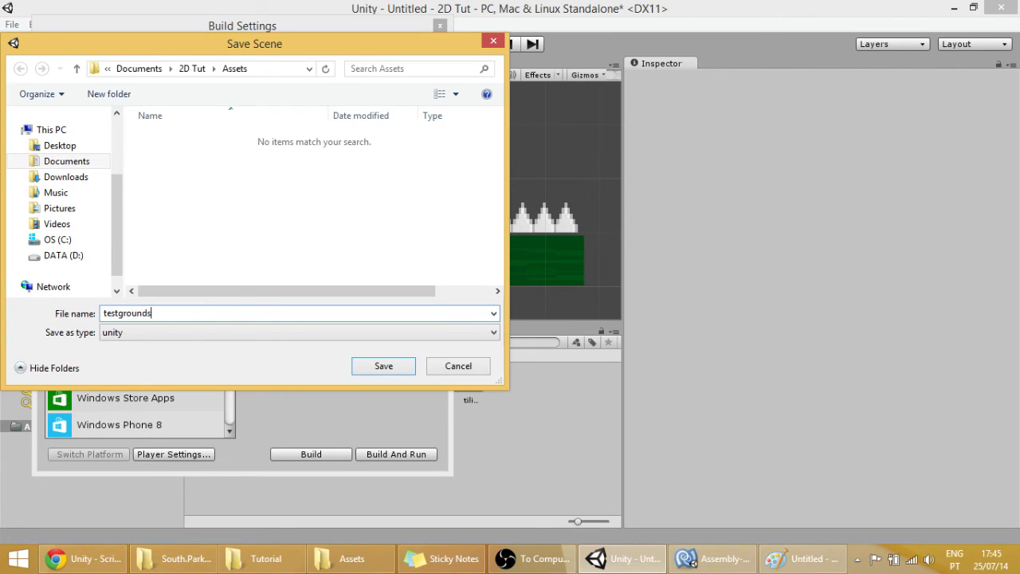
{"action": "left_click", "coordinate": [383, 366]}
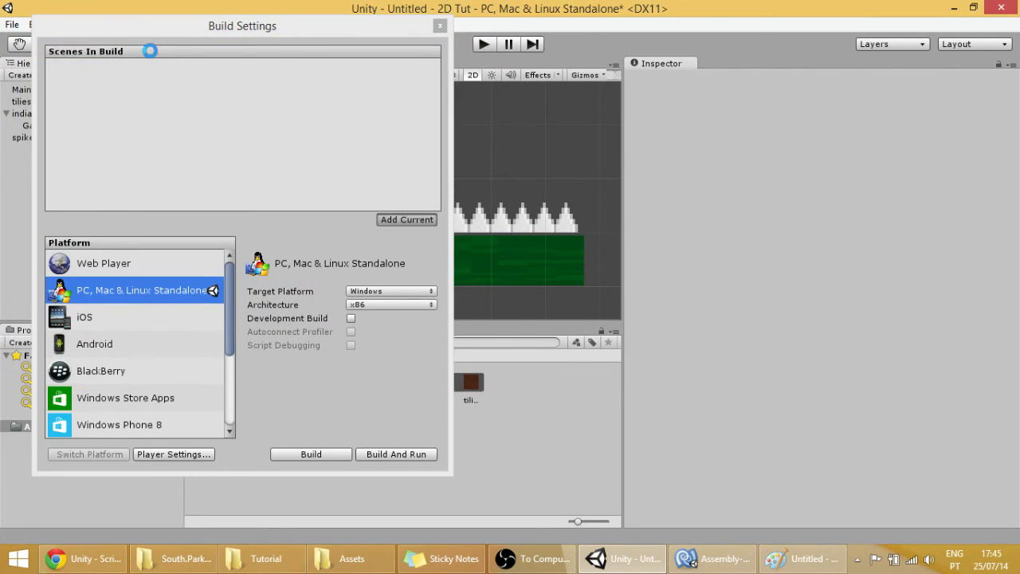
- Add the current testgrounds scene to the Scenes In Build list
{"action": "left_click", "coordinate": [406, 220]}
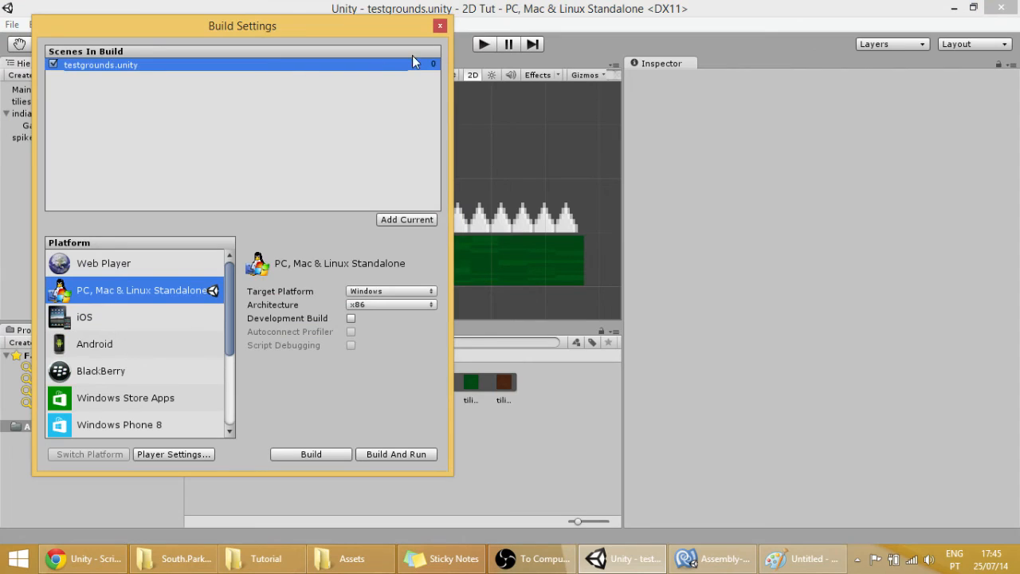
{"action": "mouse_move", "coordinate": [226, 61]}
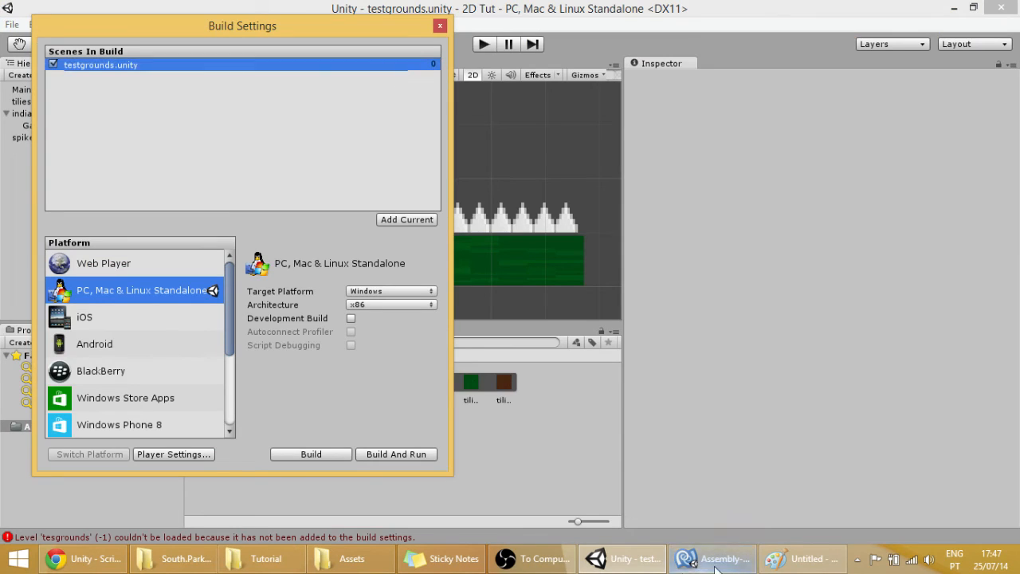
- Make the spike trigger call Application.LoadLevel(0) and save the script
{"action": "left_click", "coordinate": [711, 558]}
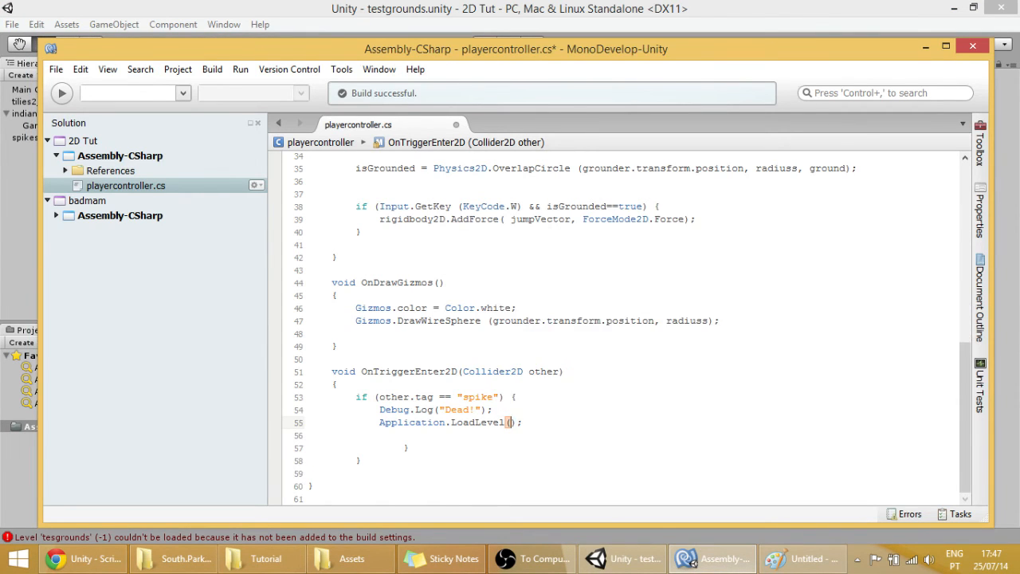
{"action": "type", "text": "\"testg"}
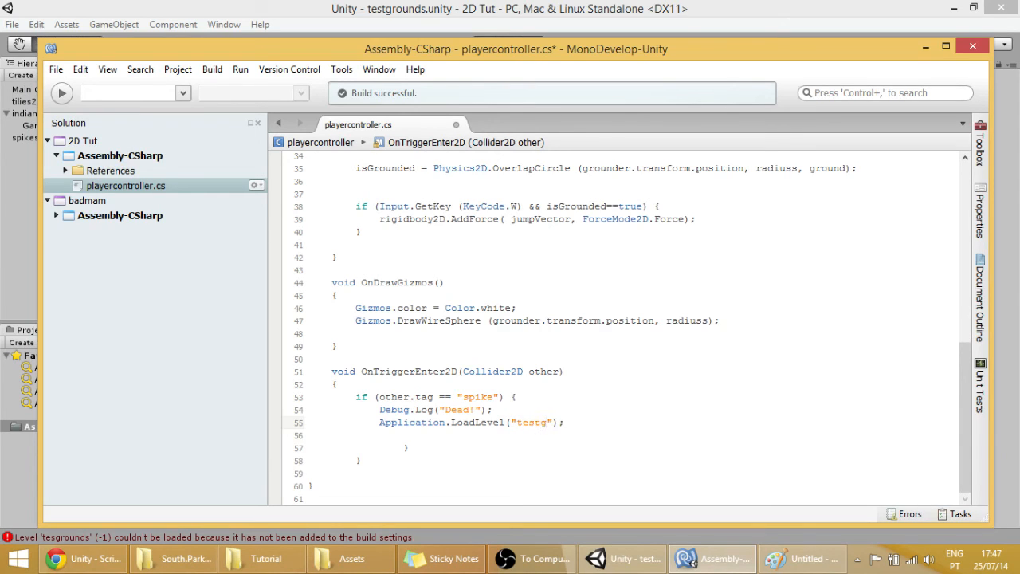
{"action": "type", "text": "rounds"}
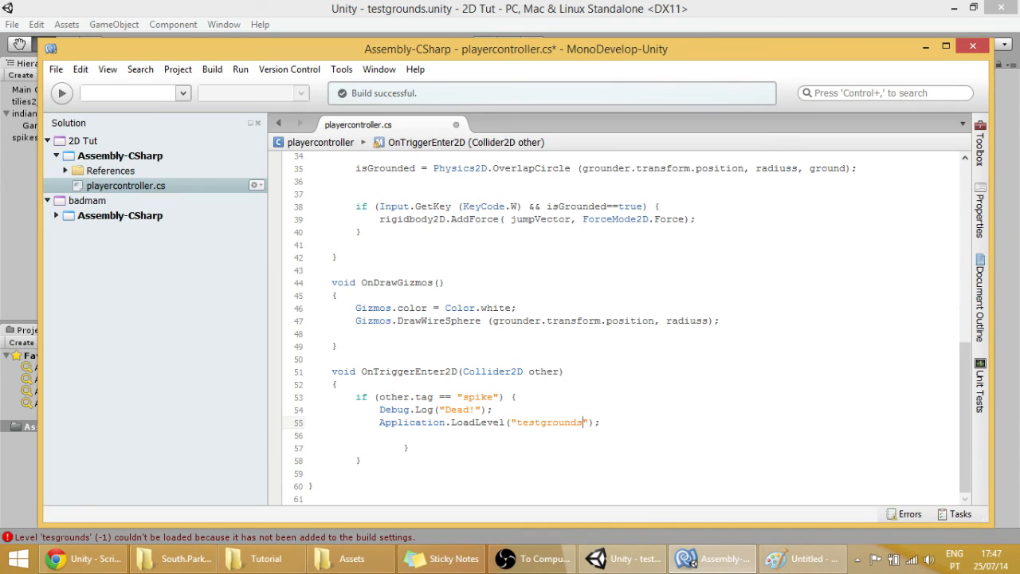
{"action": "mouse_move", "coordinate": [587, 558]}
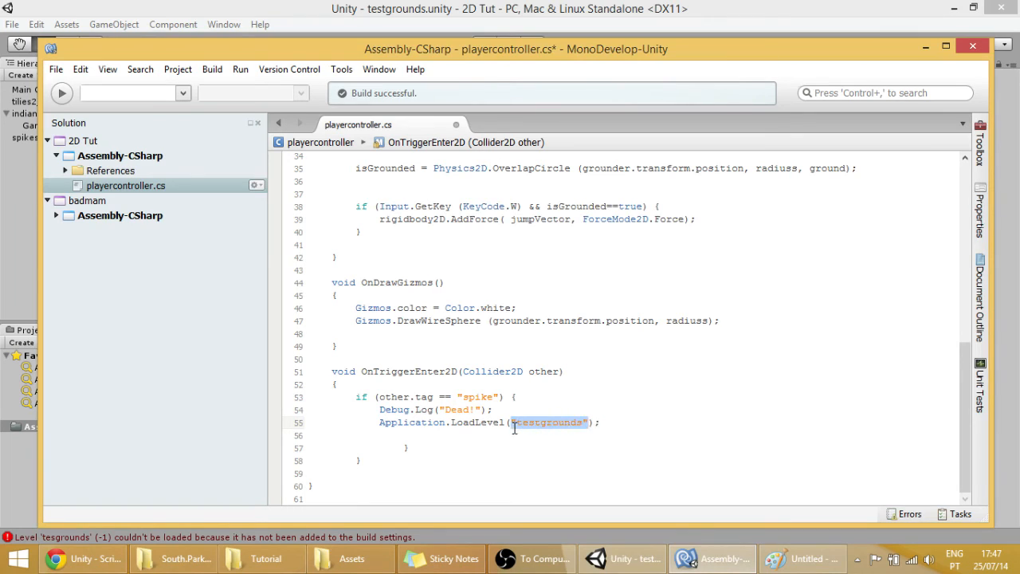
{"action": "type", "text": "0"}
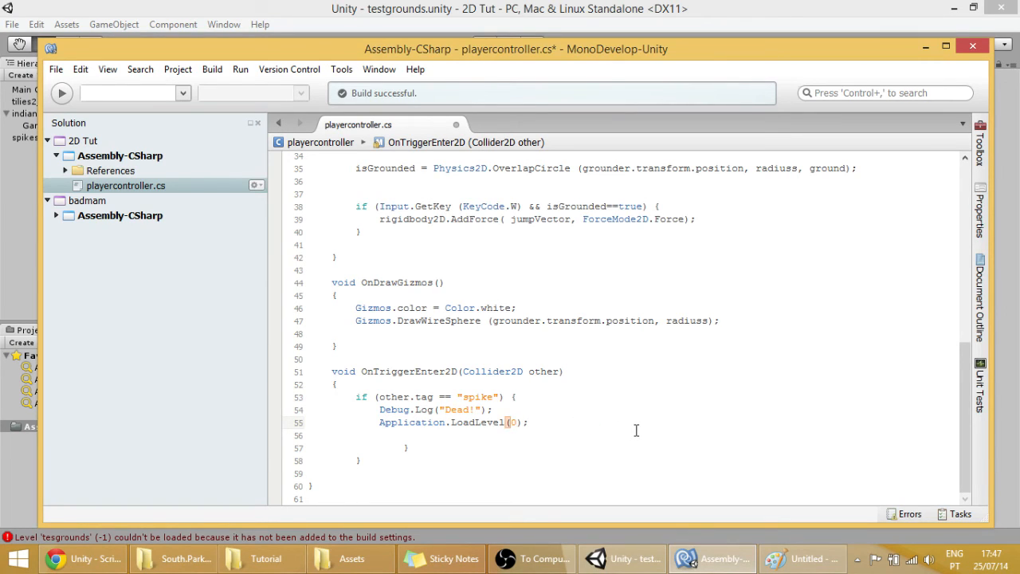
{"action": "key", "text": "ctrl+f"}
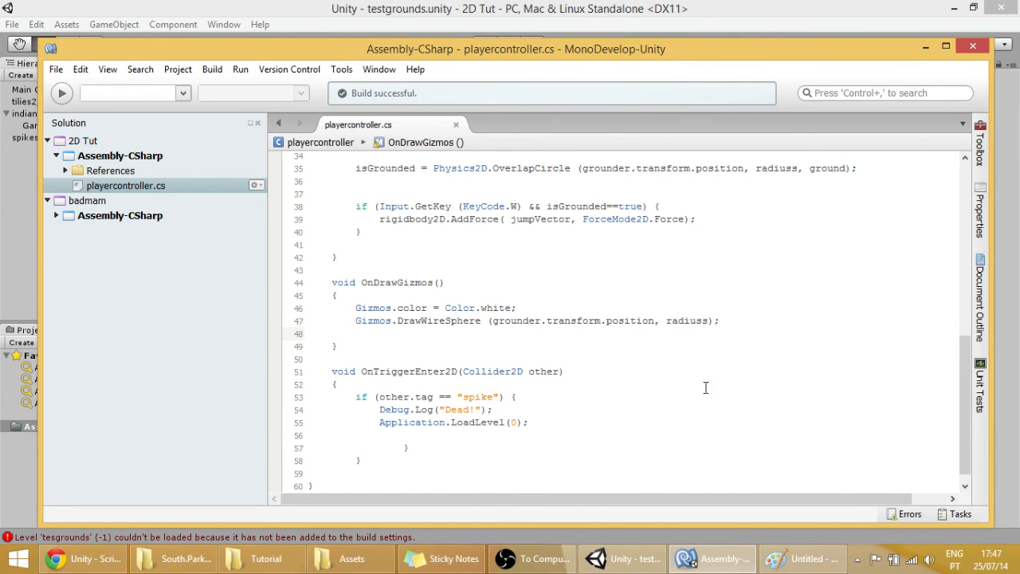
{"action": "left_click", "coordinate": [622, 558]}
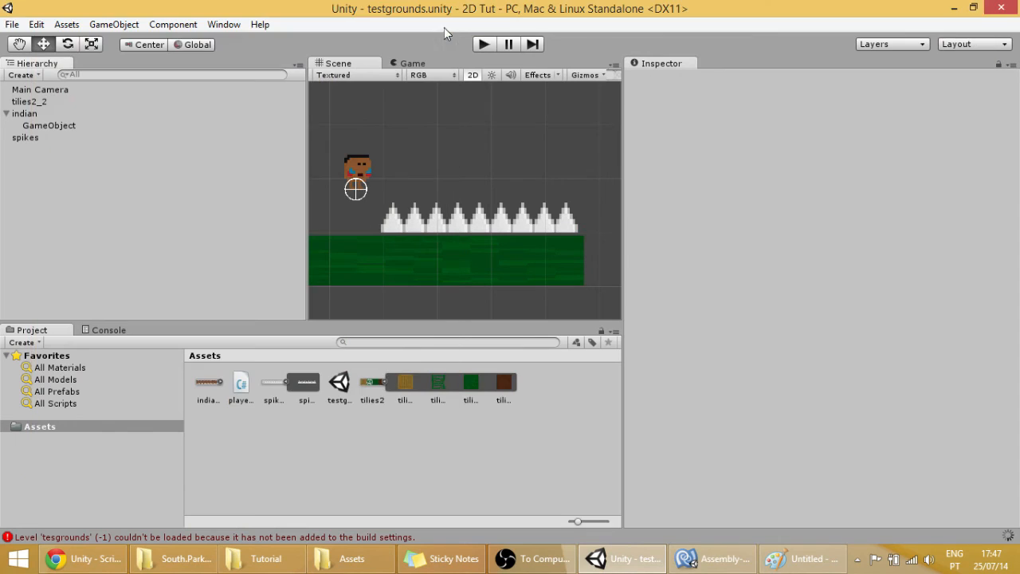
- Run the game, walk into the spikes and confirm the Console shows repeated 'Dead!' logs
{"action": "left_click", "coordinate": [483, 45]}
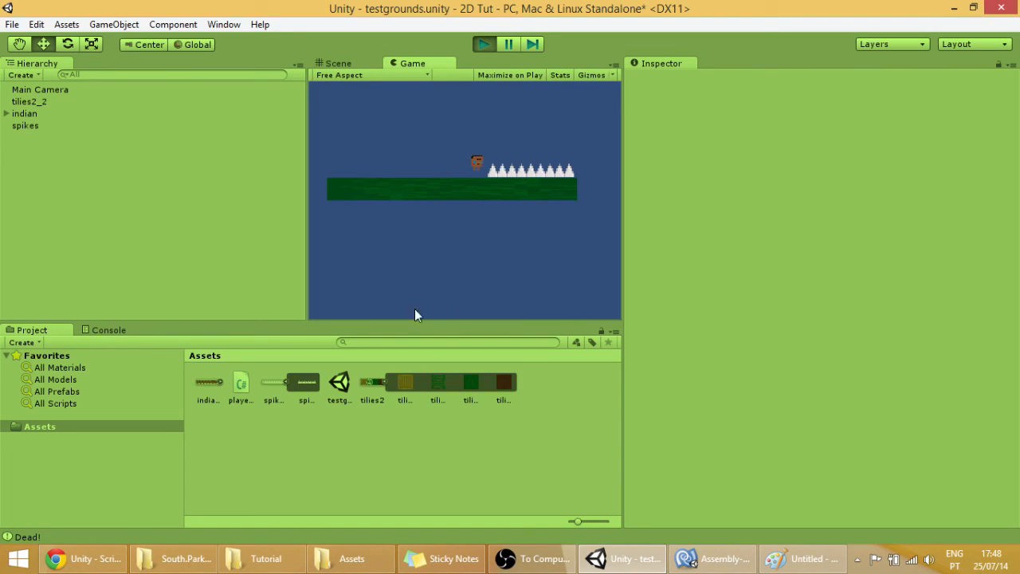
{"action": "left_click", "coordinate": [108, 329]}
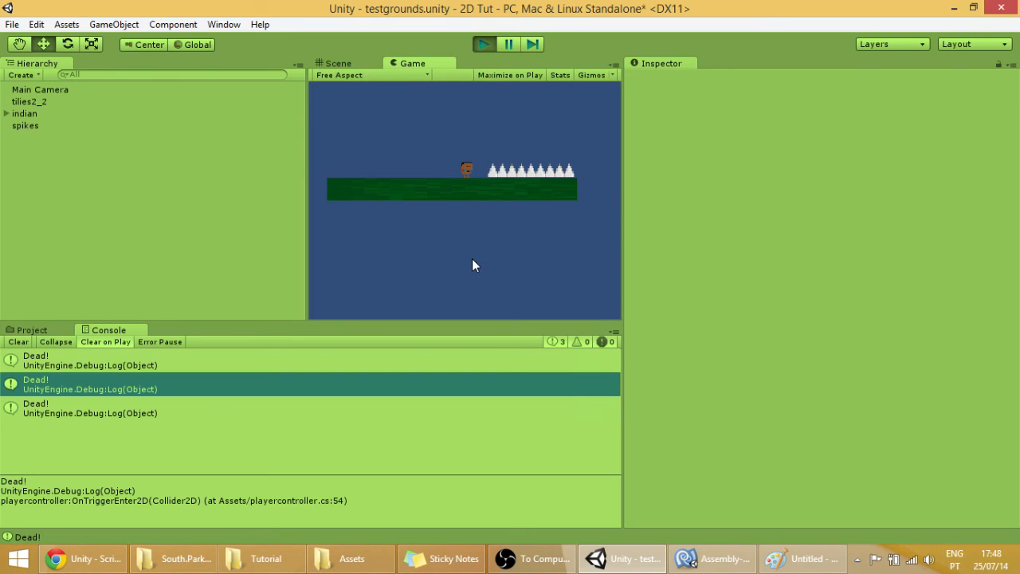
{"action": "mouse_move", "coordinate": [513, 233]}
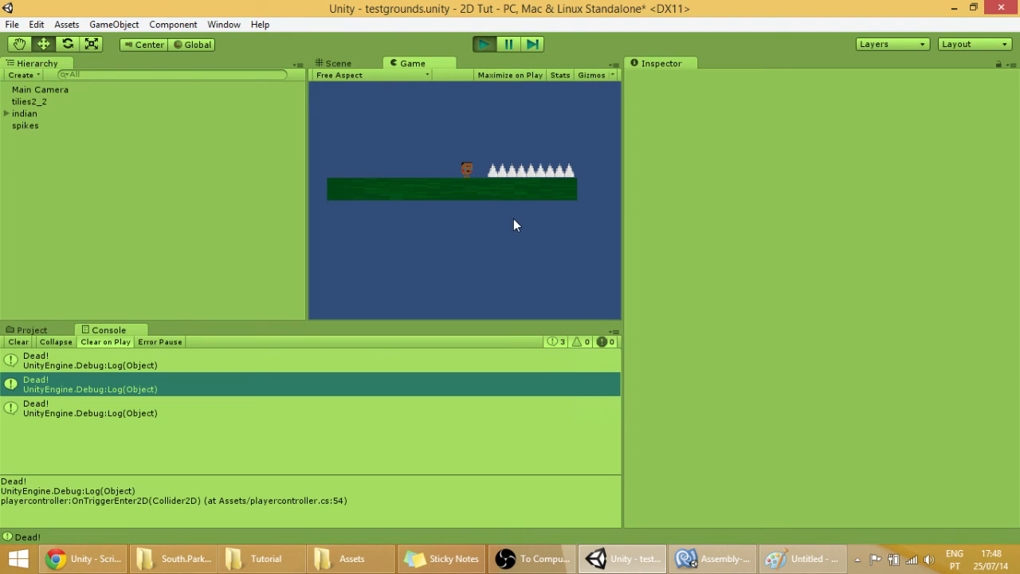
{"action": "mouse_move", "coordinate": [514, 134]}
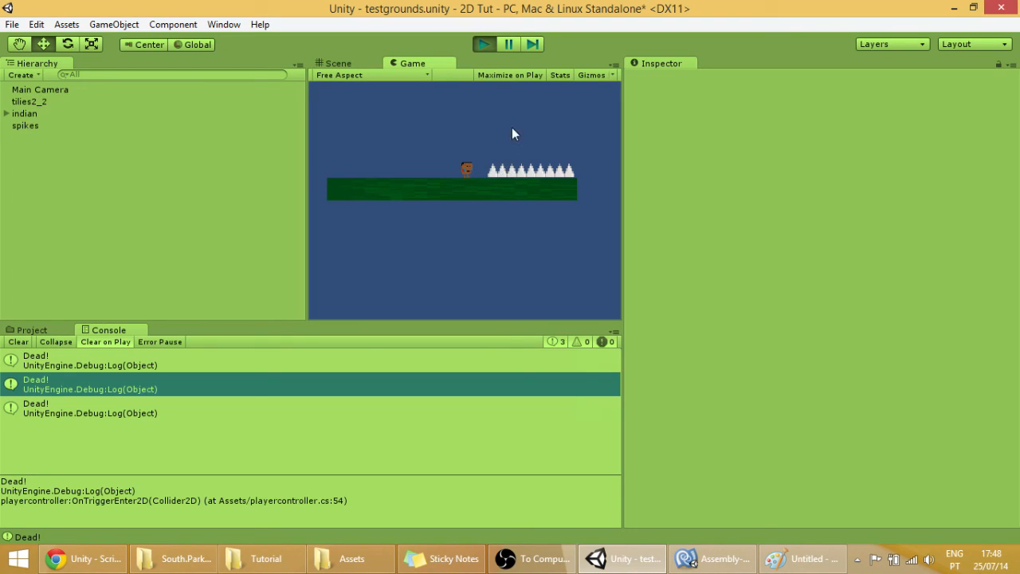